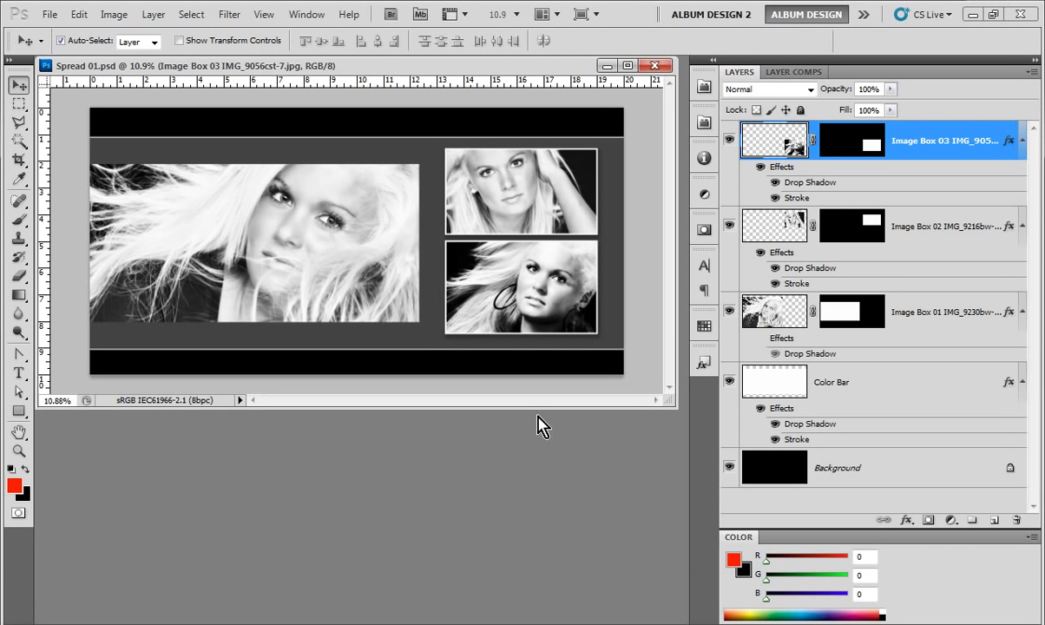
{"action": "mouse_move", "coordinate": [658, 65]}
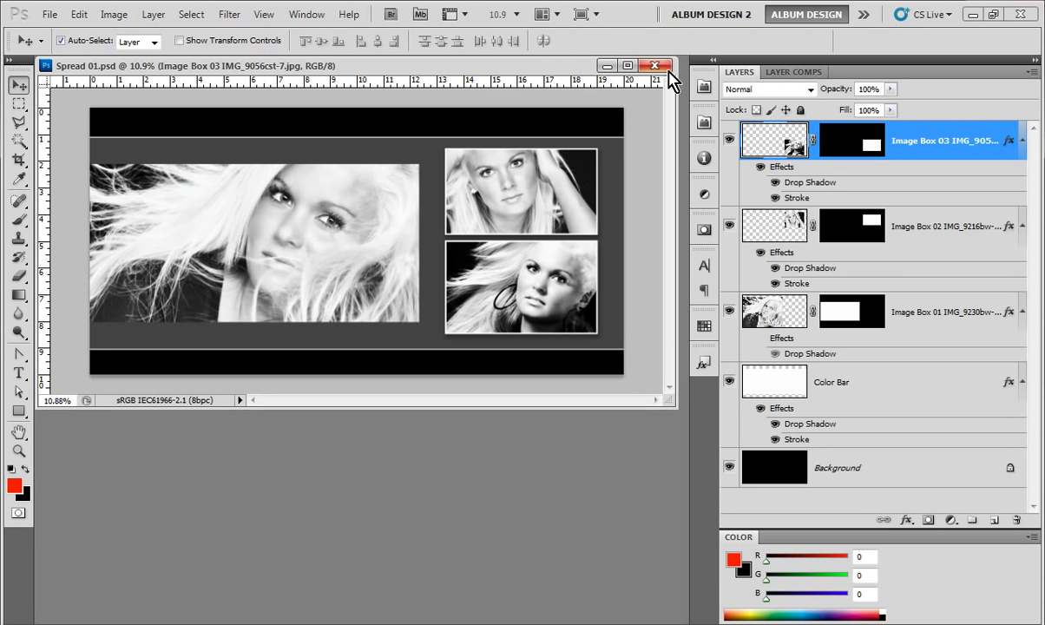
Close the Spread 01.psd document in Photoshop.
{"action": "left_click", "coordinate": [652, 66]}
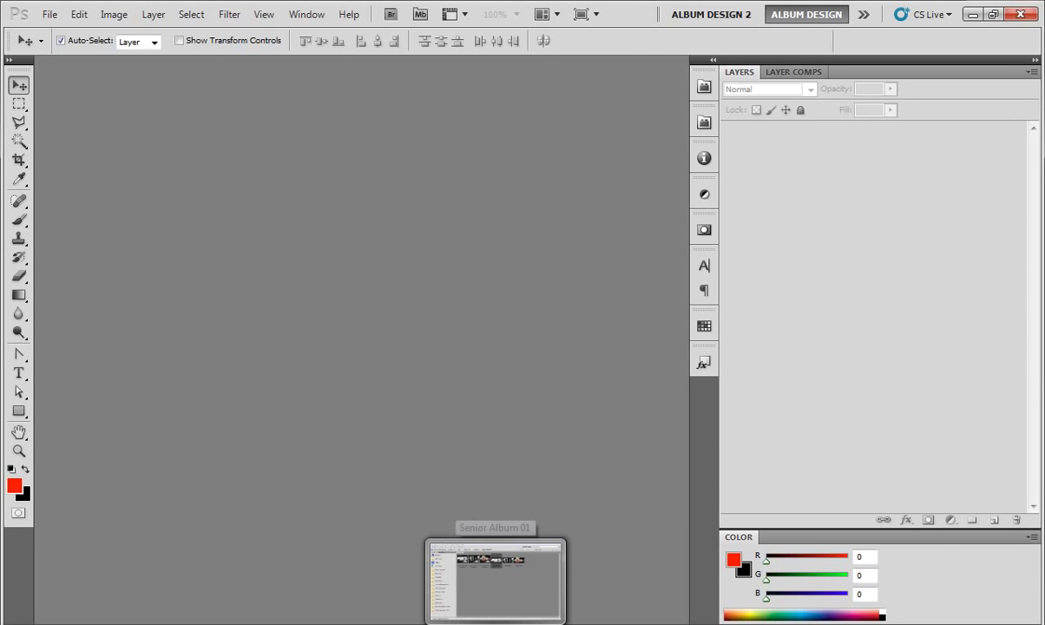
In Bridge, select Spread 01, Spread 02 and Spread 03 together.
{"action": "left_click", "coordinate": [495, 581]}
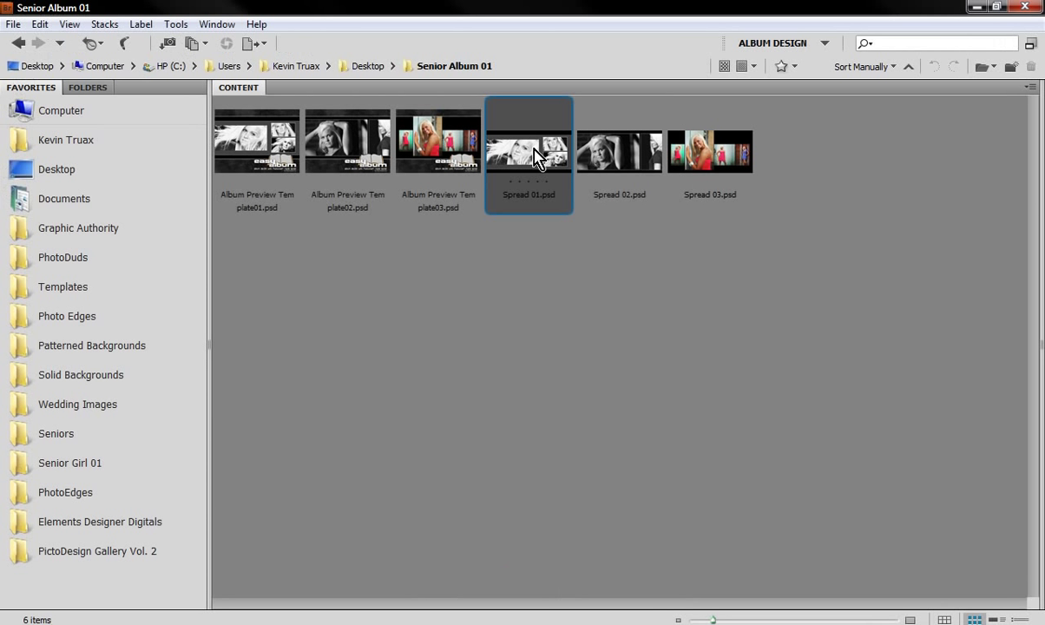
{"action": "left_click", "coordinate": [620, 150]}
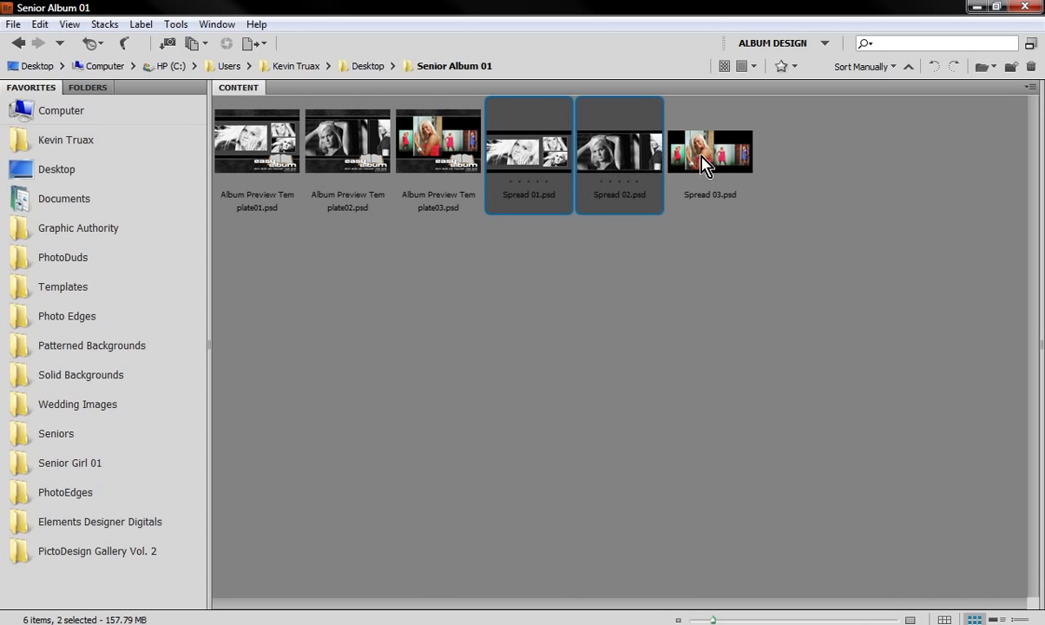
{"action": "left_click", "coordinate": [710, 151]}
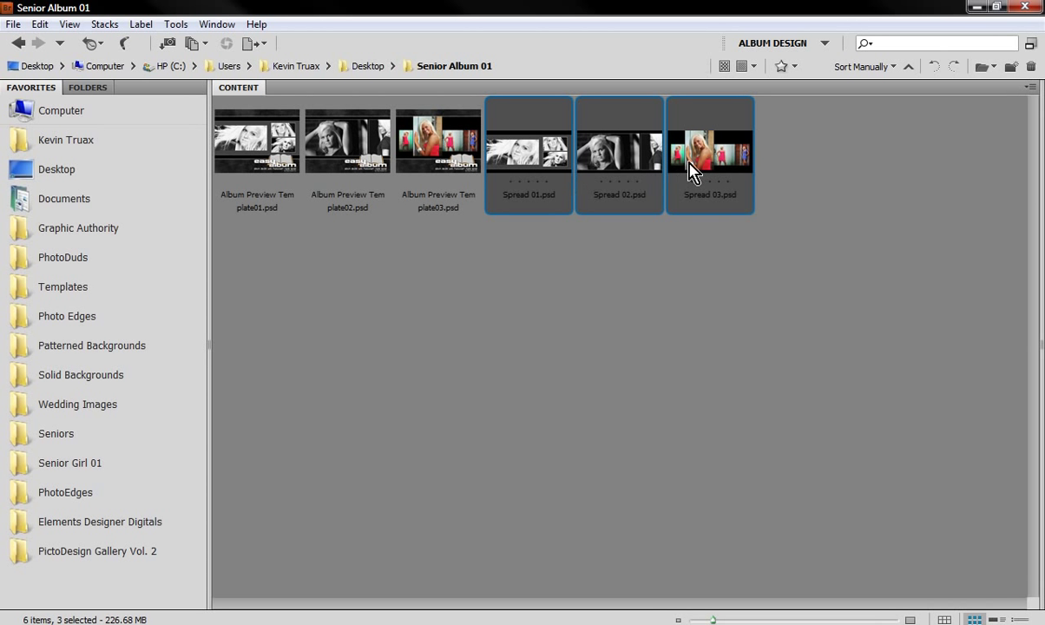
{"action": "mouse_move", "coordinate": [682, 335]}
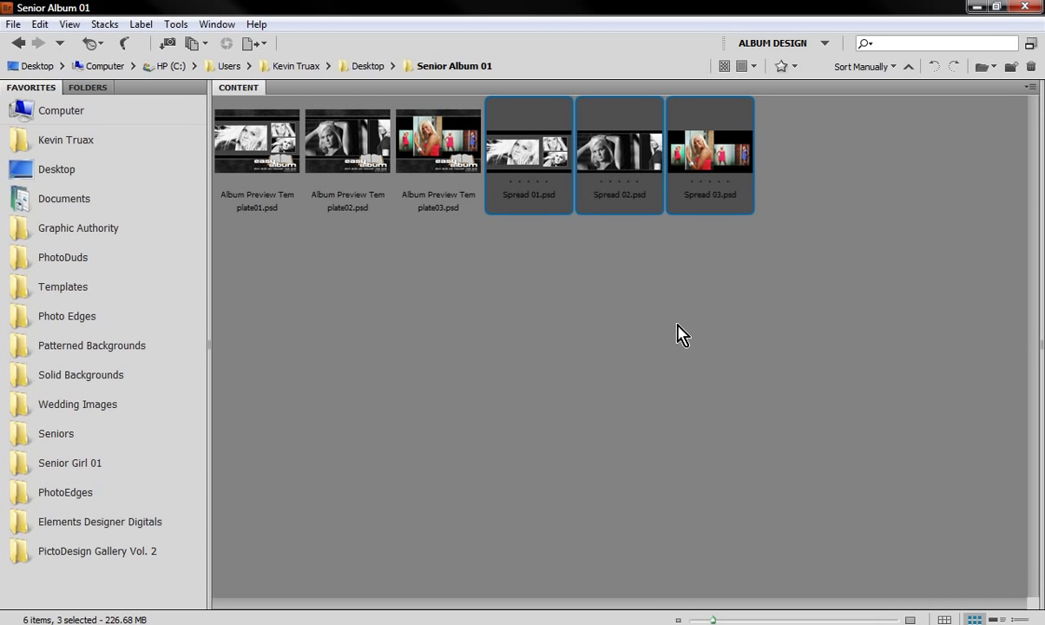
{"action": "mouse_move", "coordinate": [836, 242]}
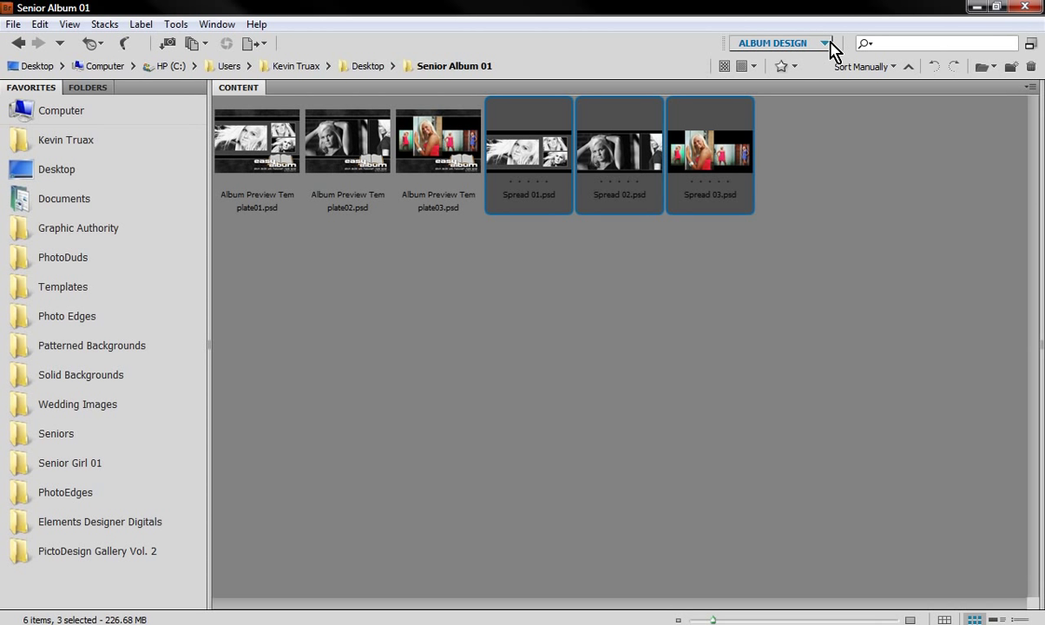
Switch Bridge to the Output workspace.
{"action": "left_click", "coordinate": [823, 43]}
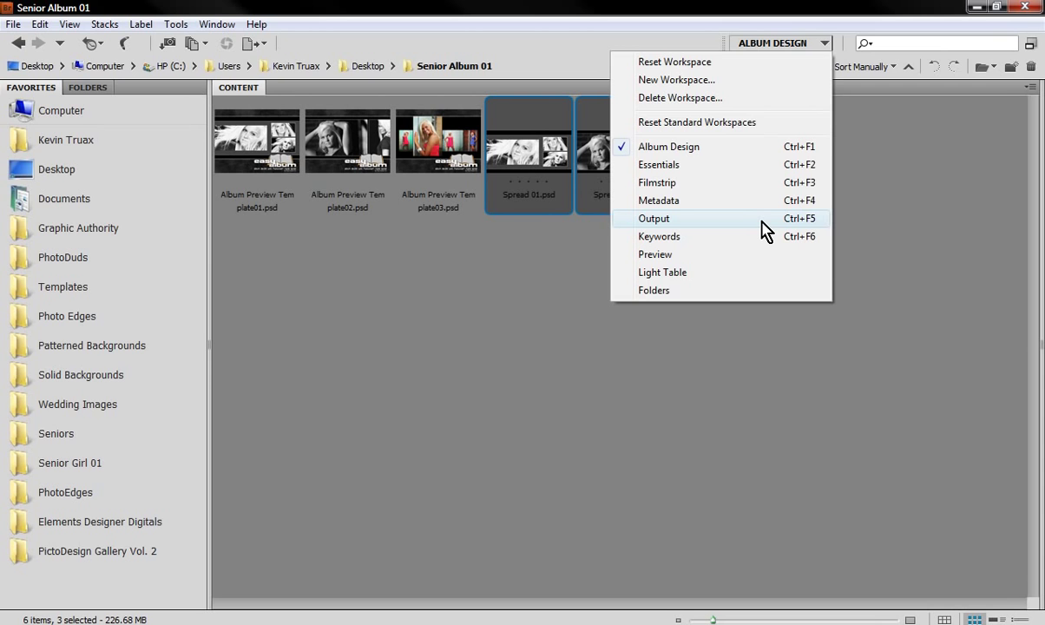
{"action": "left_click", "coordinate": [655, 218]}
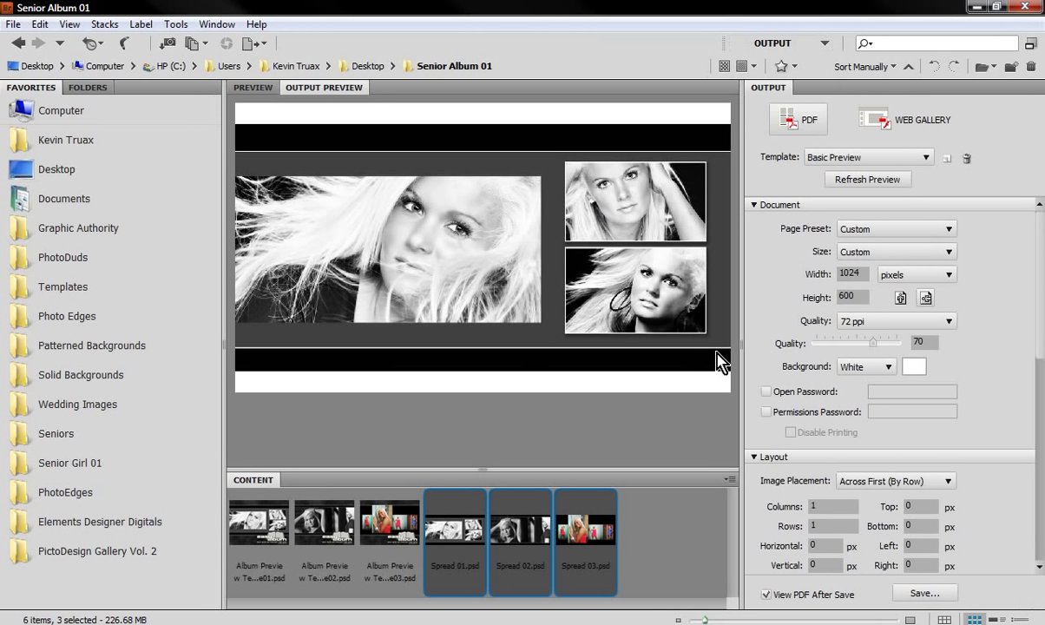
{"action": "mouse_move", "coordinate": [681, 371]}
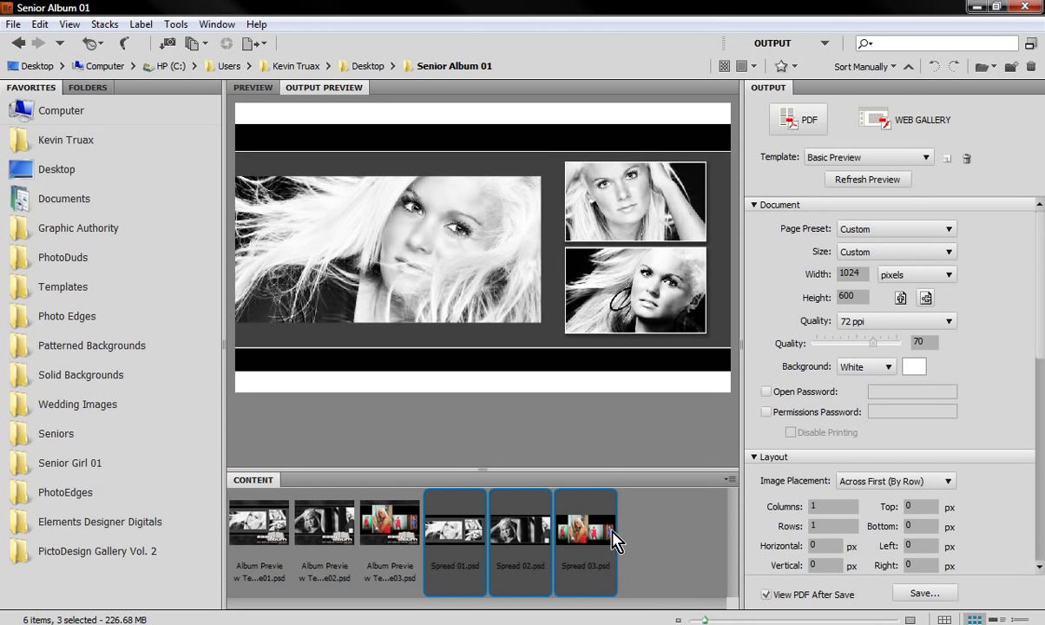
{"action": "mouse_move", "coordinate": [432, 590]}
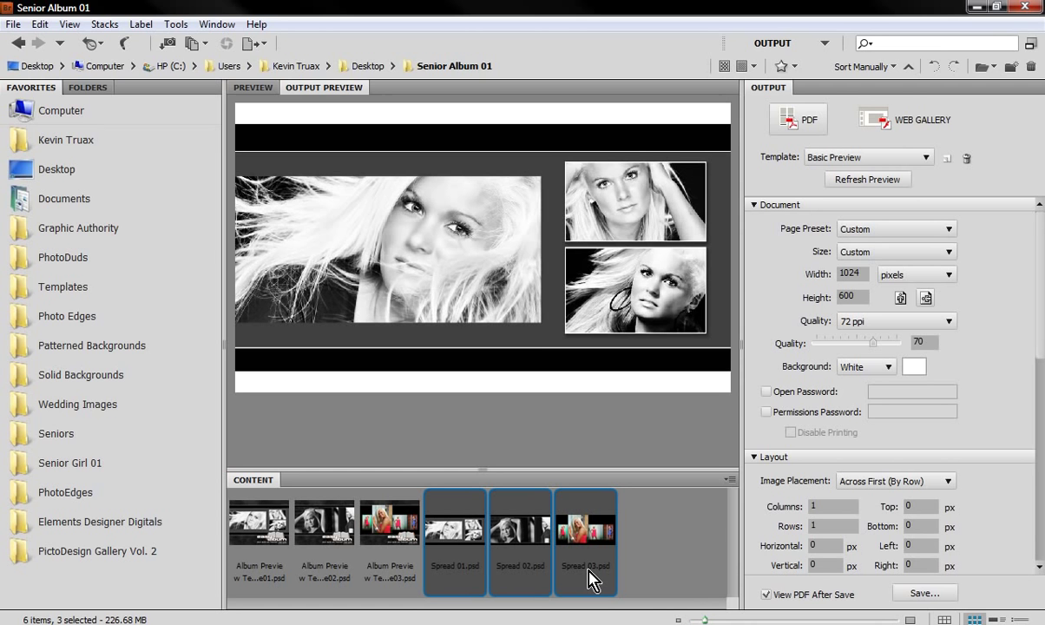
{"action": "mouse_move", "coordinate": [651, 429]}
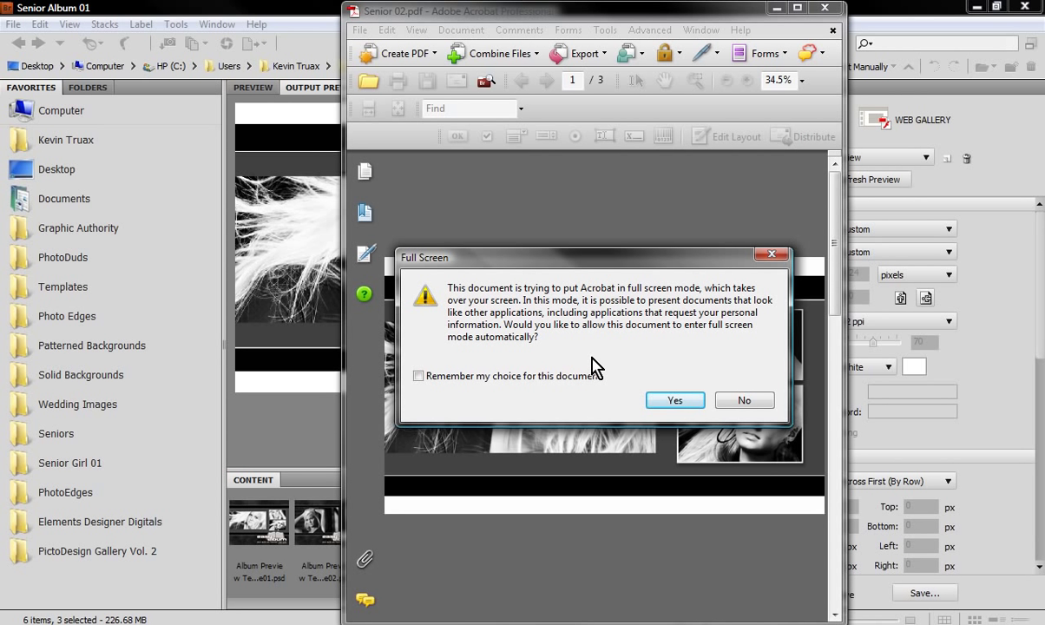
{"action": "mouse_move", "coordinate": [675, 400]}
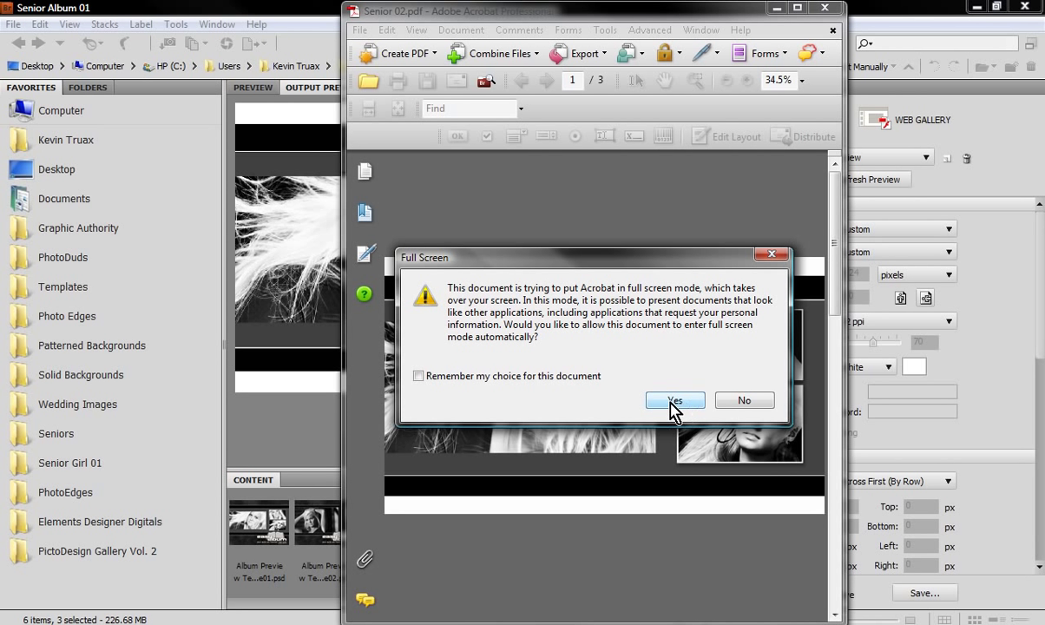
Allow the Senior 02 PDF to open full screen, review it, then close Acrobat.
{"action": "left_click", "coordinate": [674, 401]}
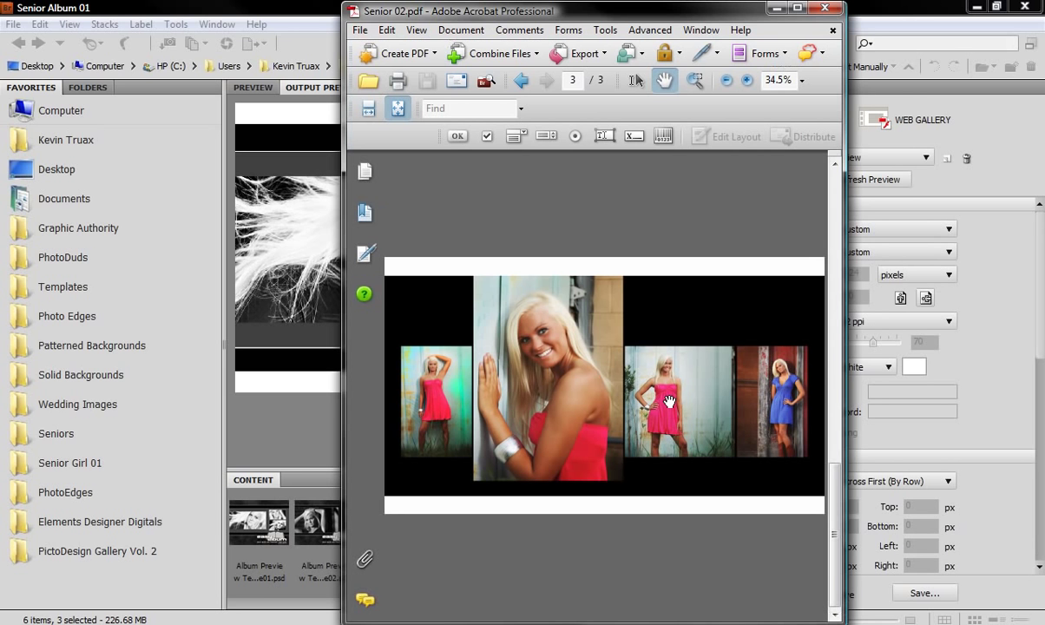
{"action": "mouse_move", "coordinate": [713, 241]}
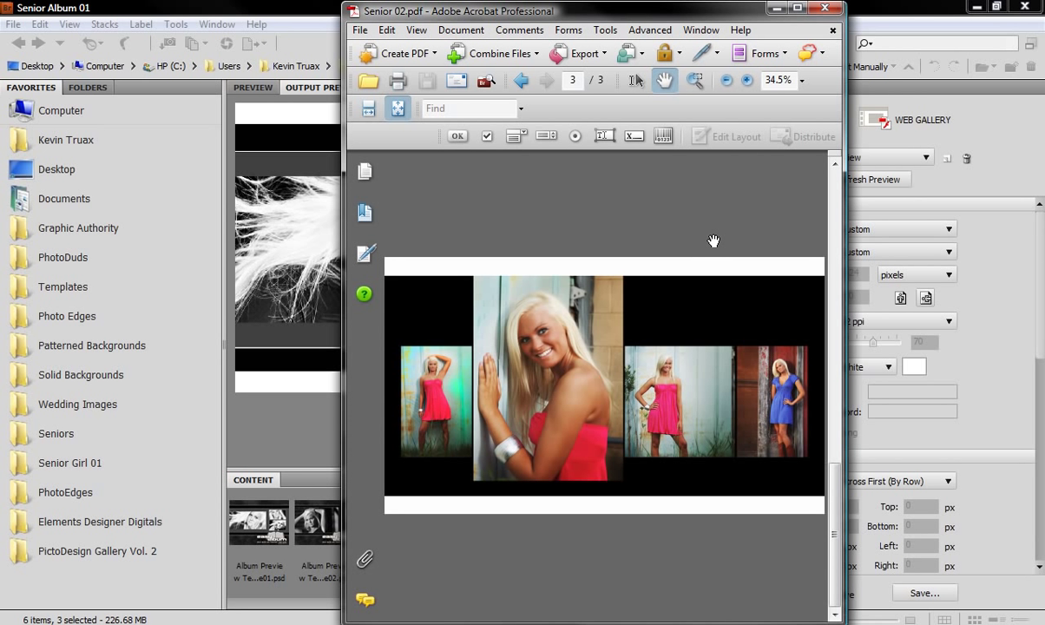
{"action": "mouse_move", "coordinate": [725, 392]}
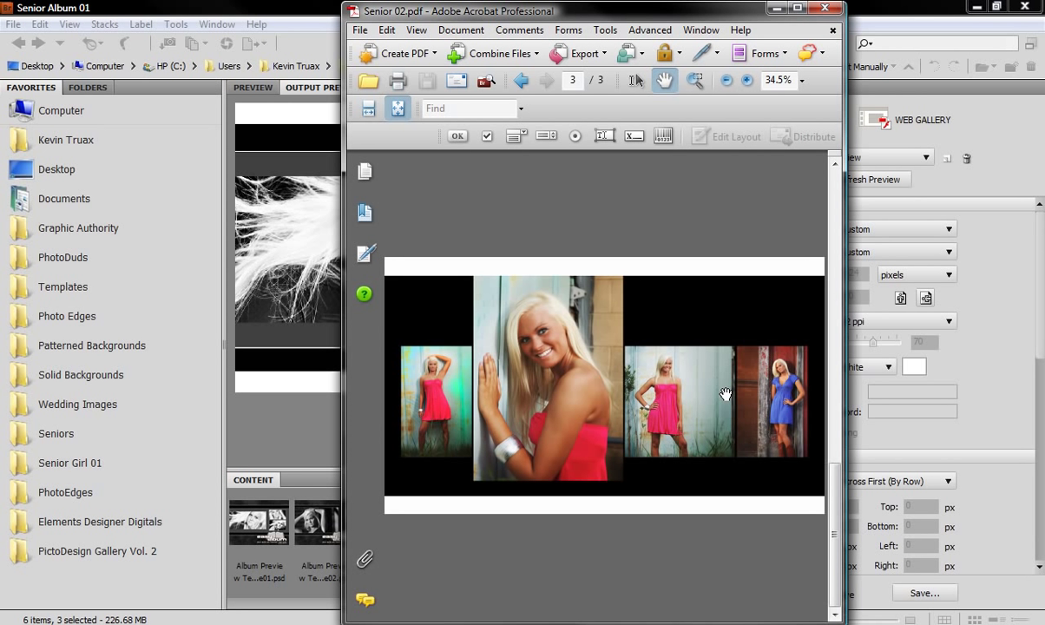
{"action": "mouse_move", "coordinate": [830, 11]}
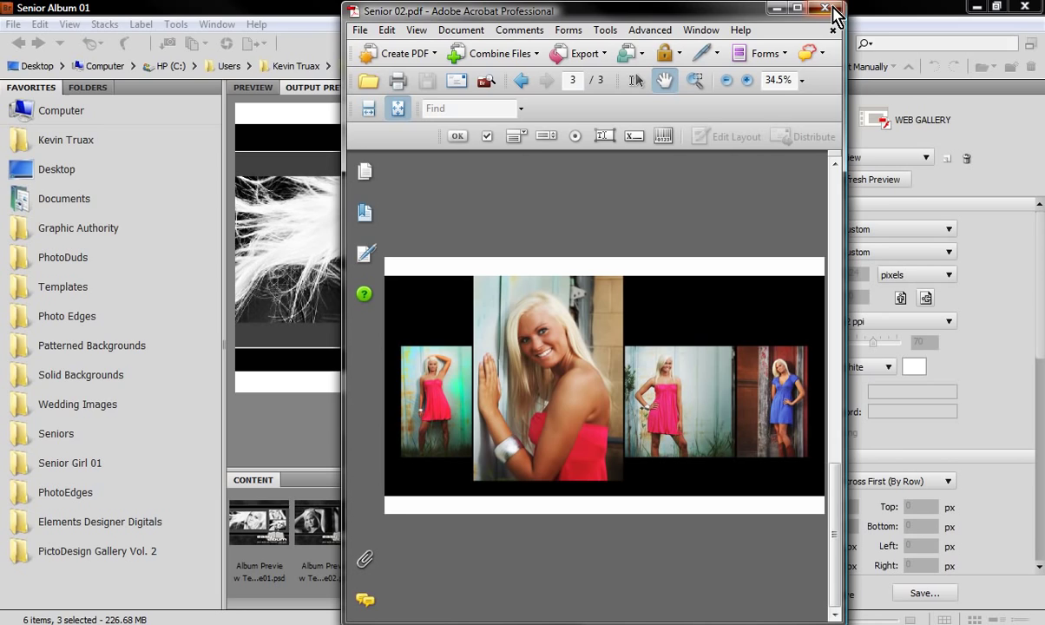
{"action": "left_click", "coordinate": [825, 9]}
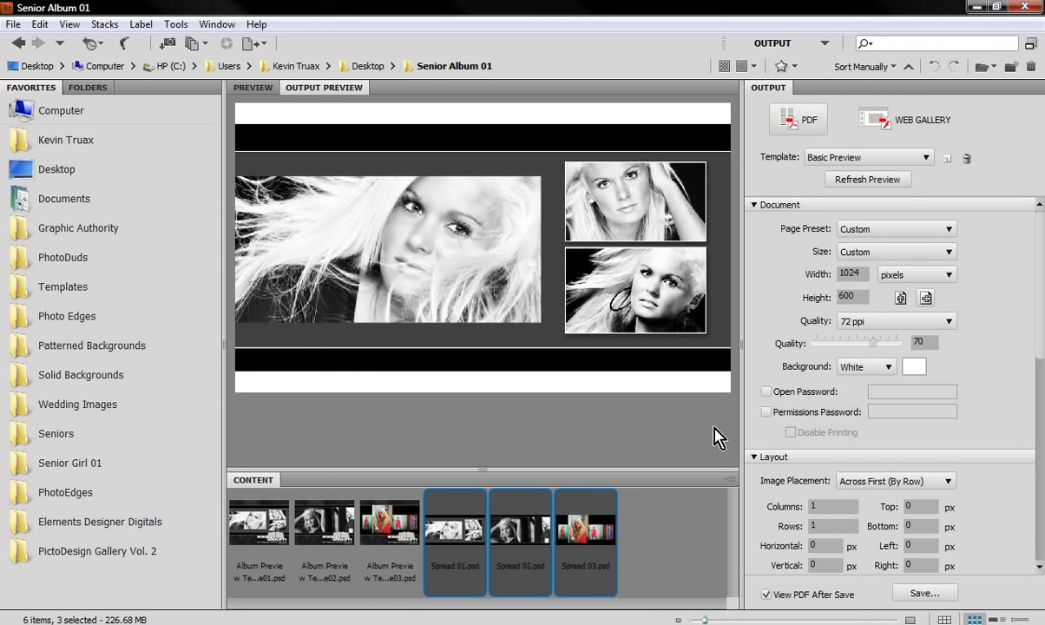
{"action": "mouse_move", "coordinate": [514, 285]}
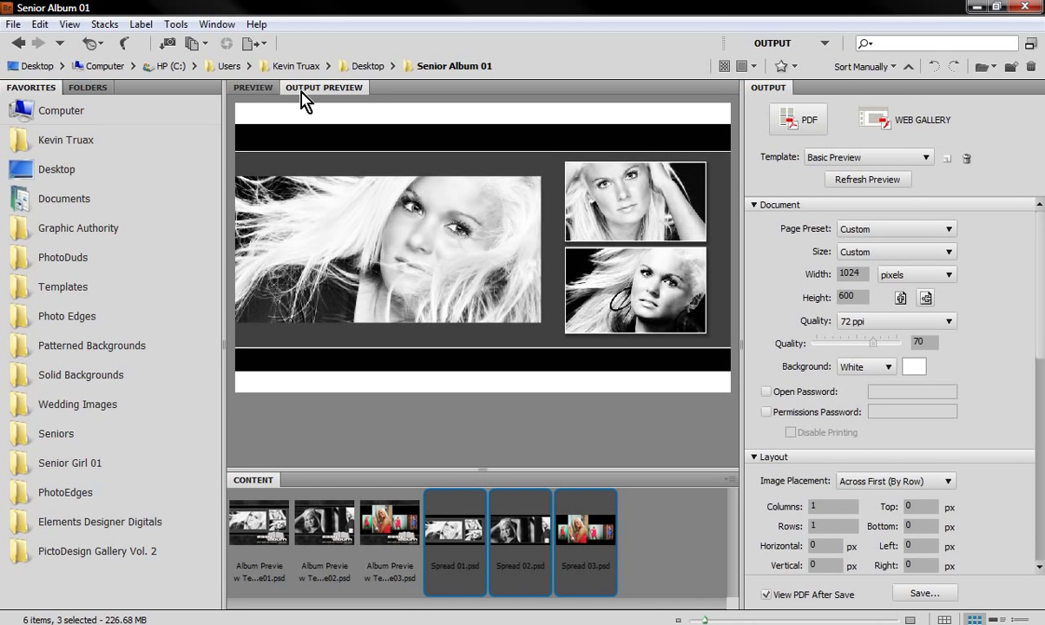
{"action": "mouse_move", "coordinate": [345, 119]}
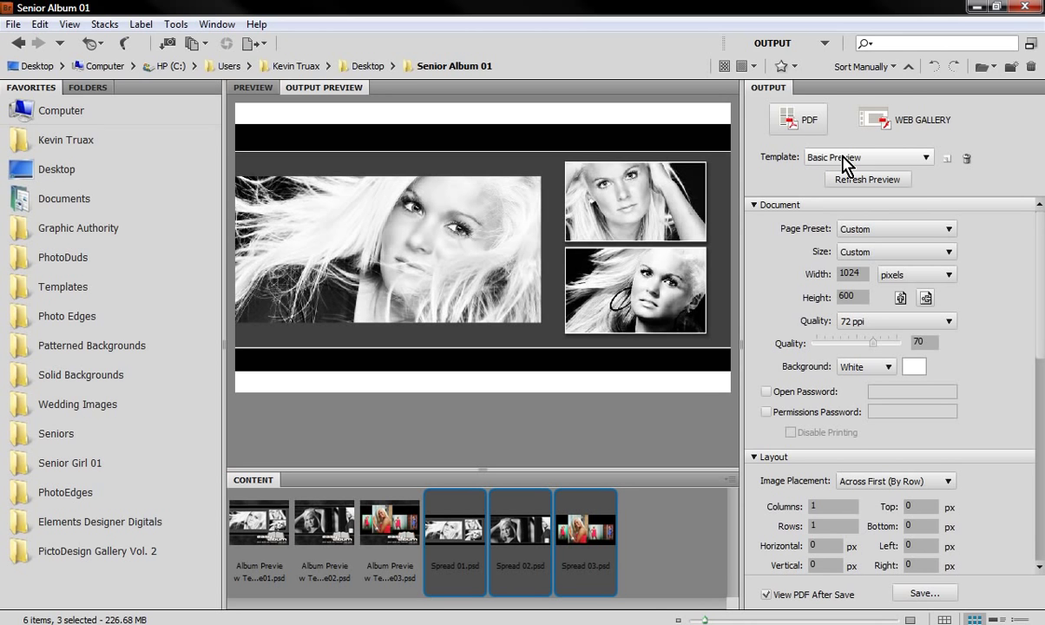
{"action": "mouse_move", "coordinate": [686, 299]}
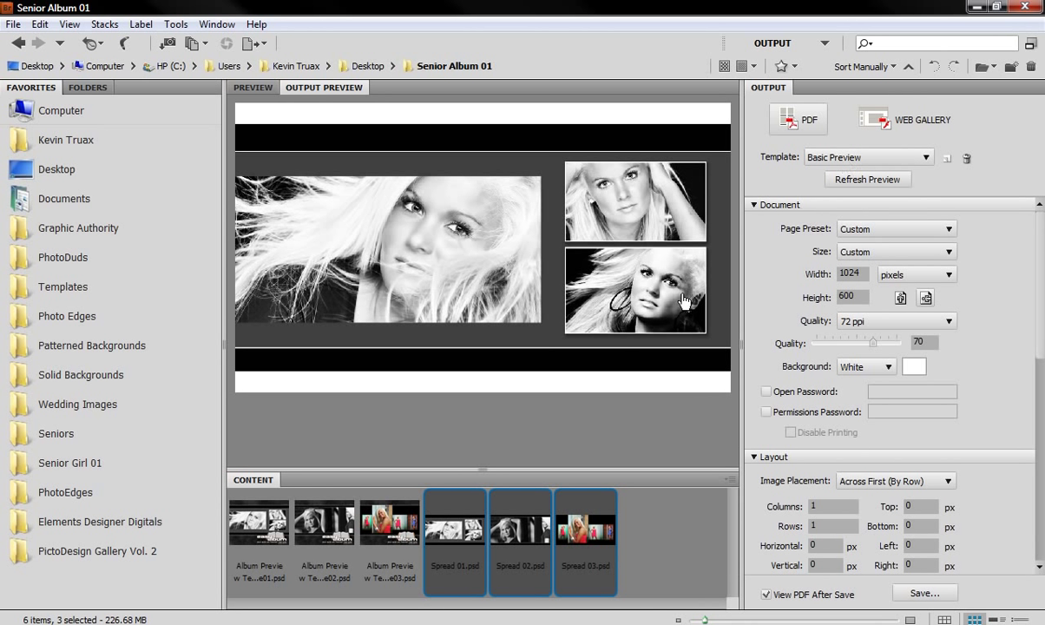
{"action": "mouse_move", "coordinate": [683, 313]}
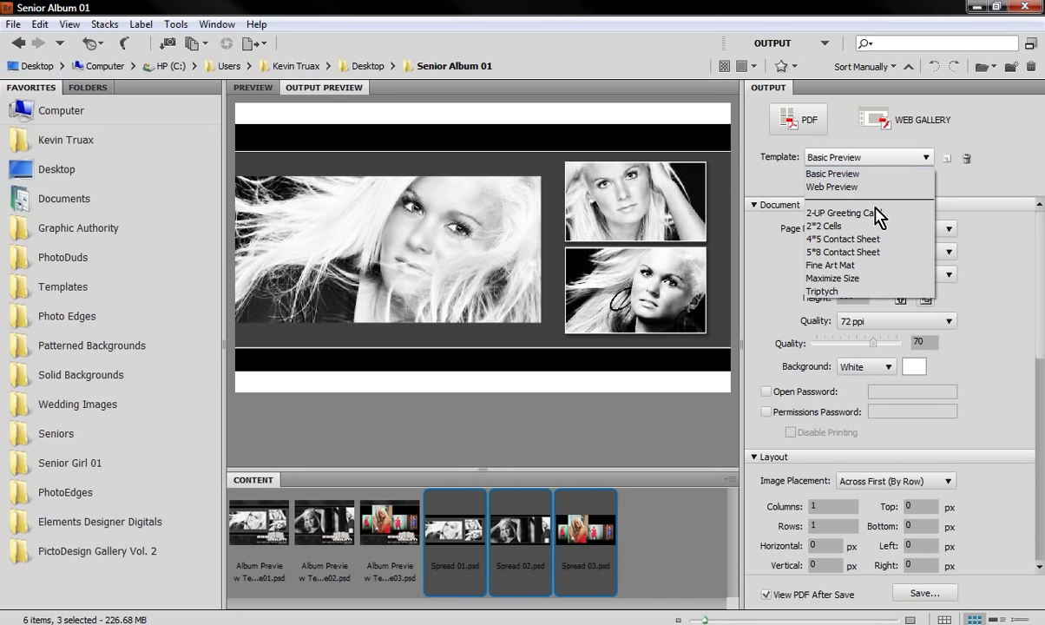
{"action": "mouse_move", "coordinate": [849, 278]}
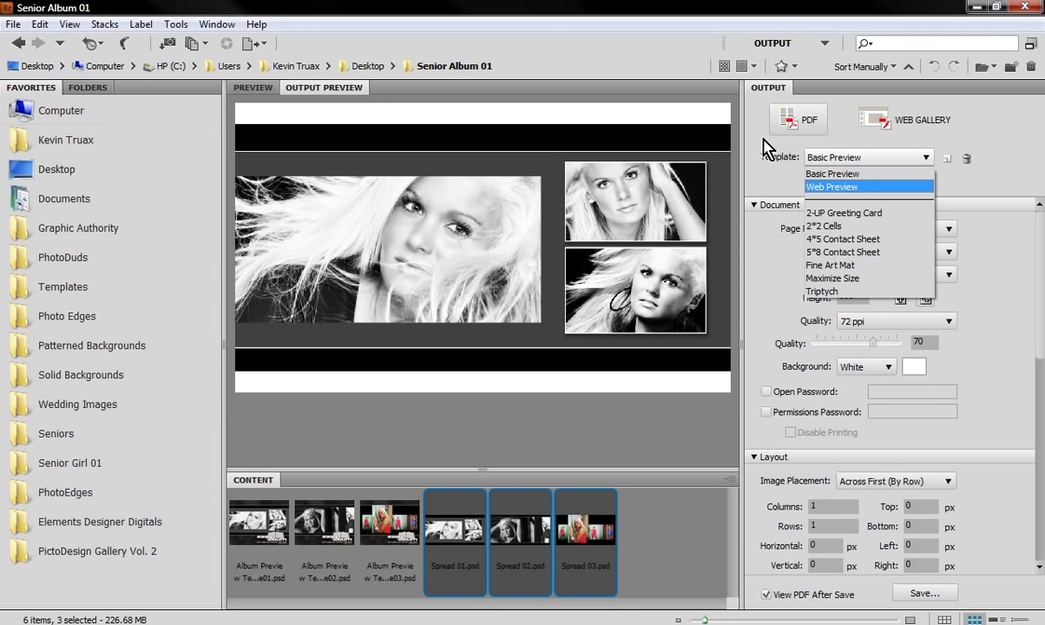
{"action": "mouse_move", "coordinate": [832, 278]}
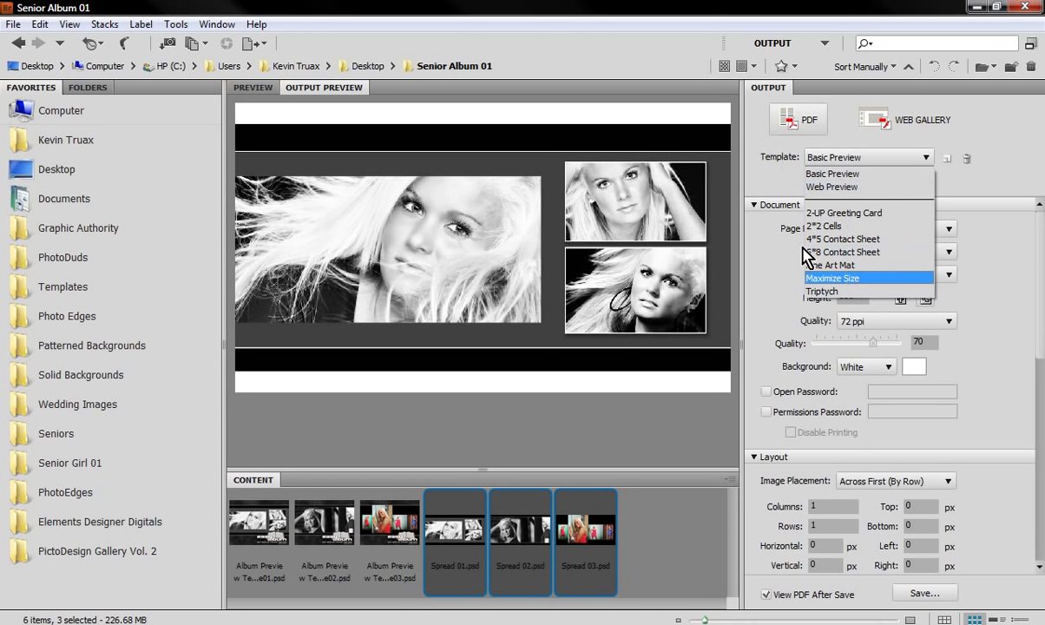
Apply the Maximize Size template and change the PDF page size to 1024 x 768.
{"action": "left_click", "coordinate": [832, 277]}
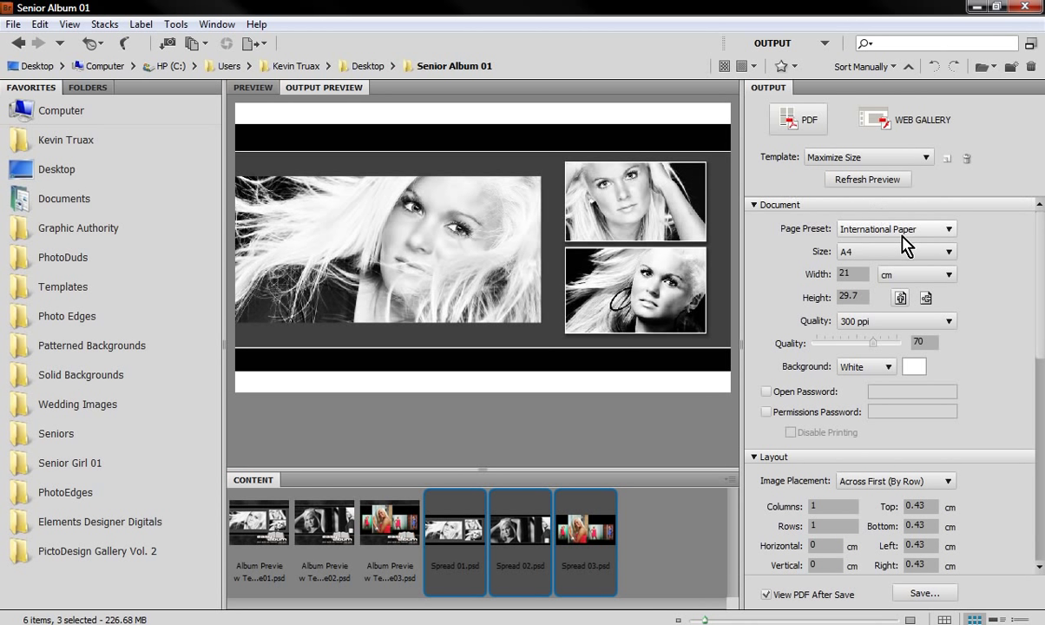
{"action": "left_click", "coordinate": [896, 229]}
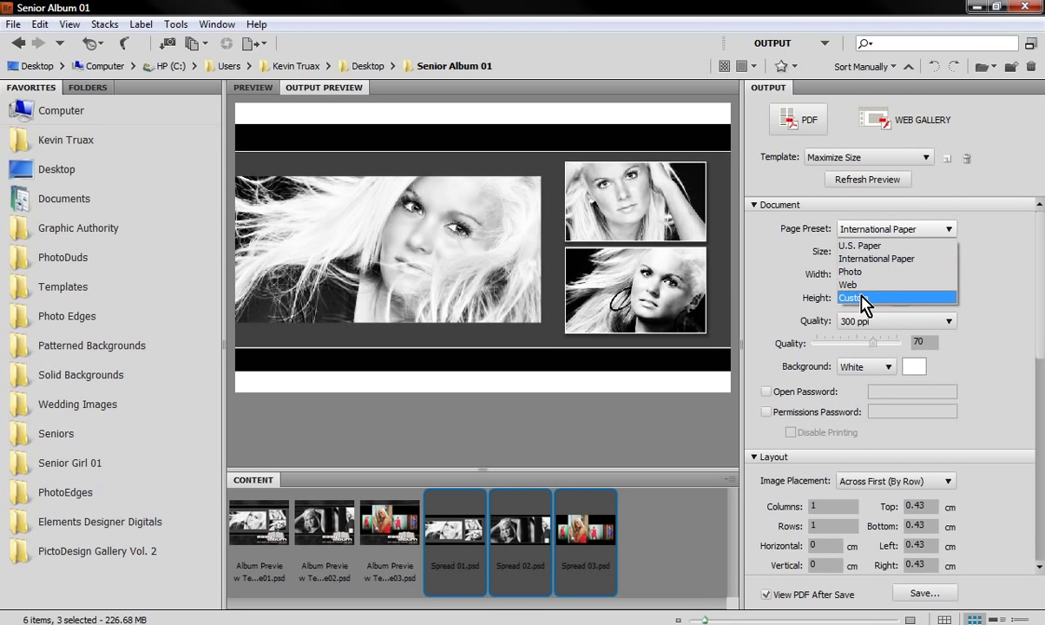
{"action": "mouse_move", "coordinate": [859, 285]}
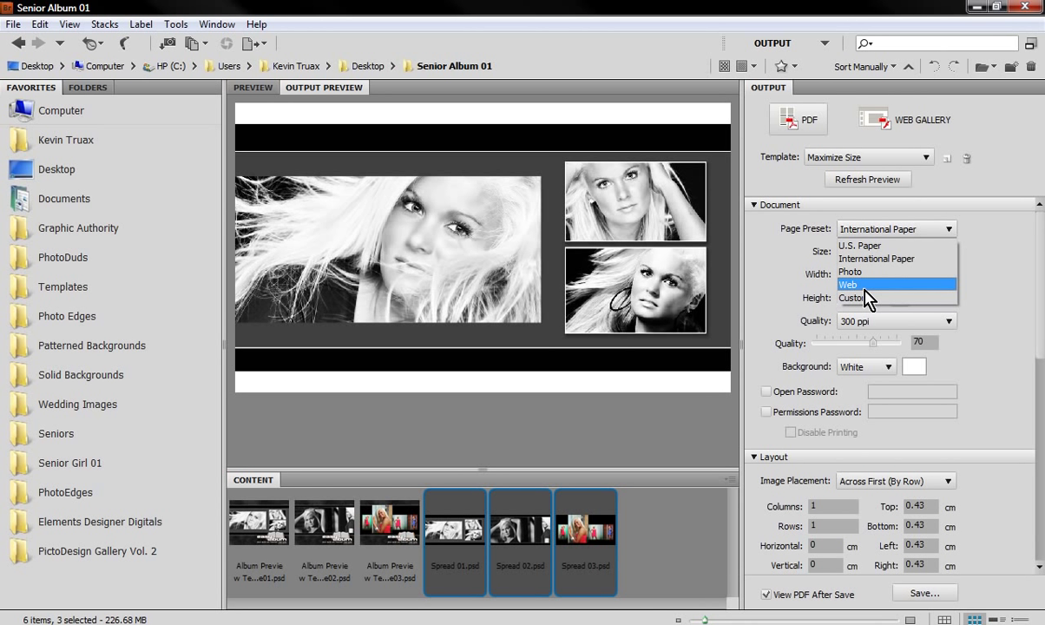
{"action": "left_click", "coordinate": [865, 284]}
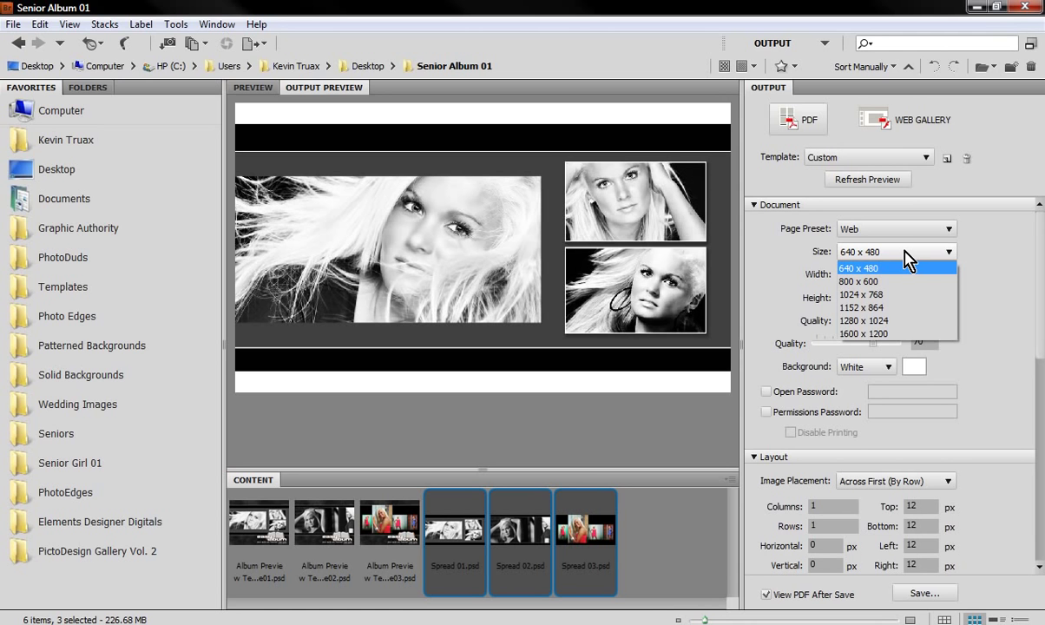
{"action": "mouse_move", "coordinate": [882, 333]}
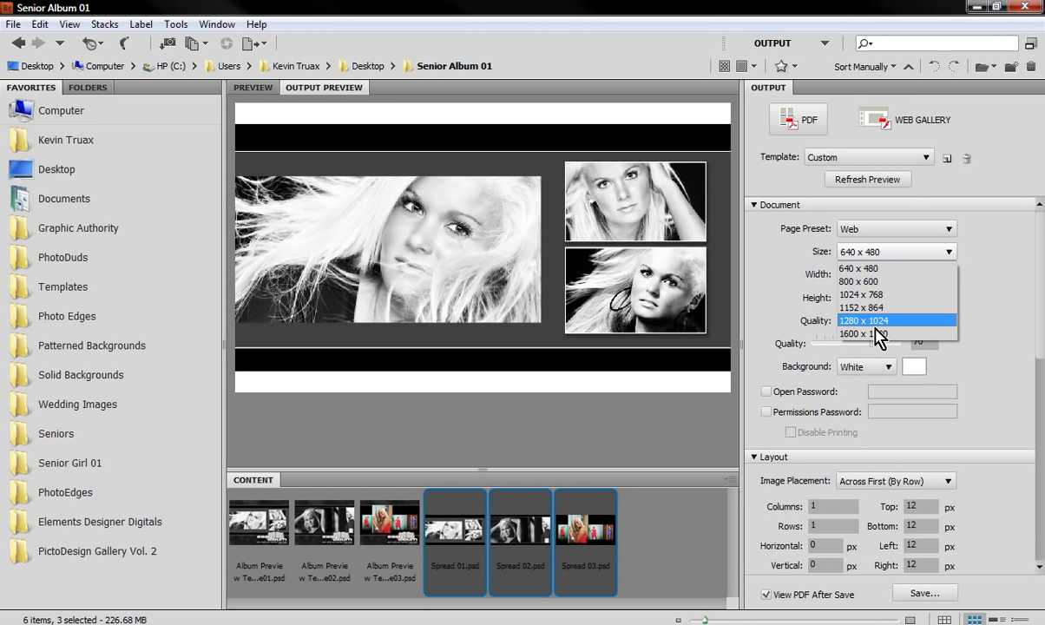
{"action": "mouse_move", "coordinate": [888, 298]}
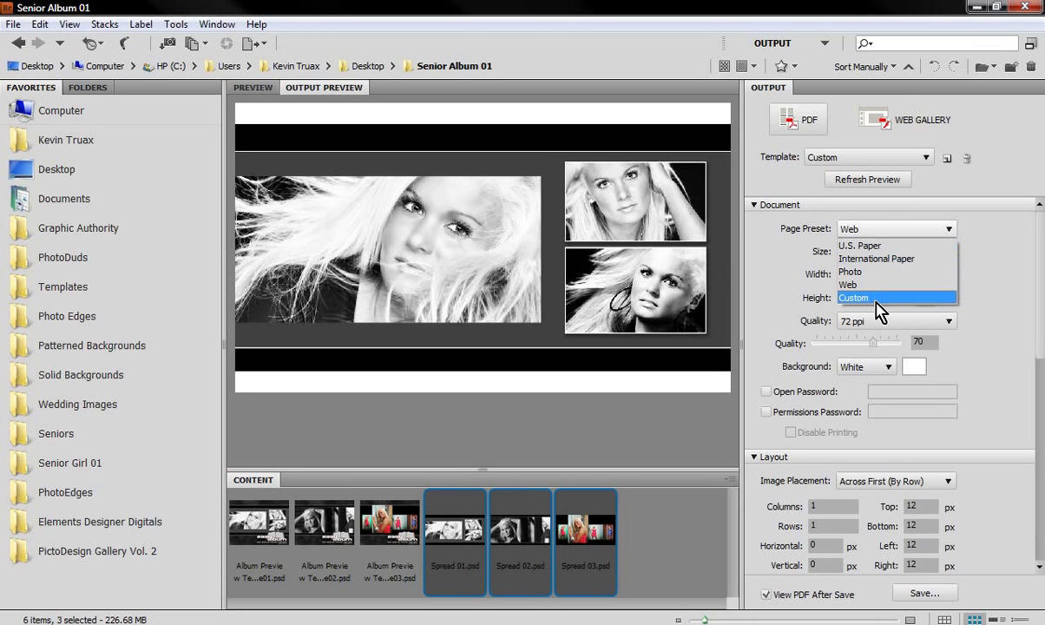
{"action": "left_click", "coordinate": [875, 298]}
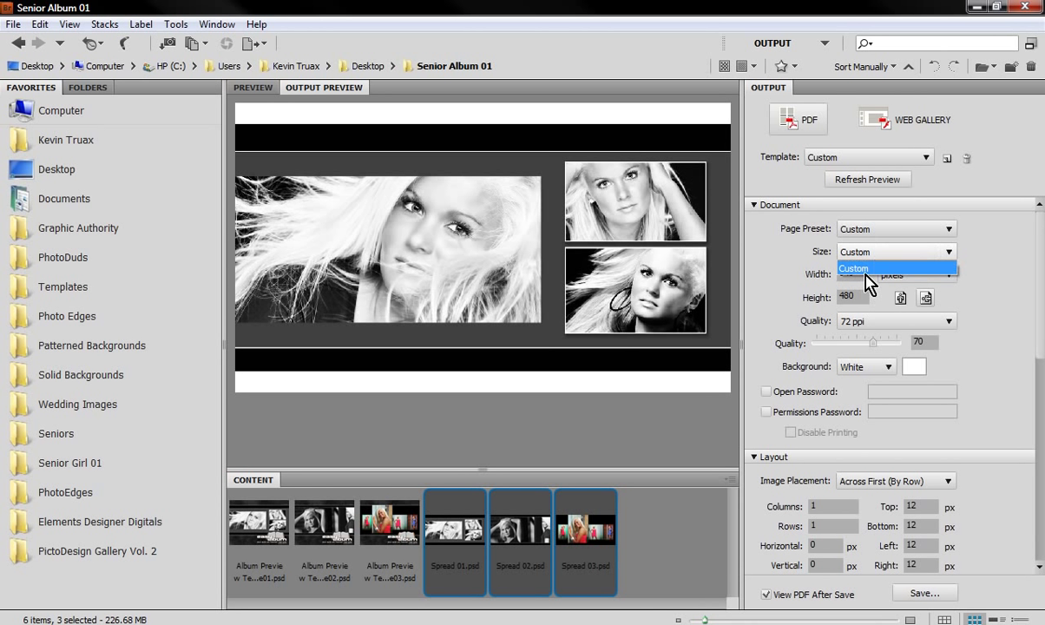
{"action": "mouse_move", "coordinate": [884, 235]}
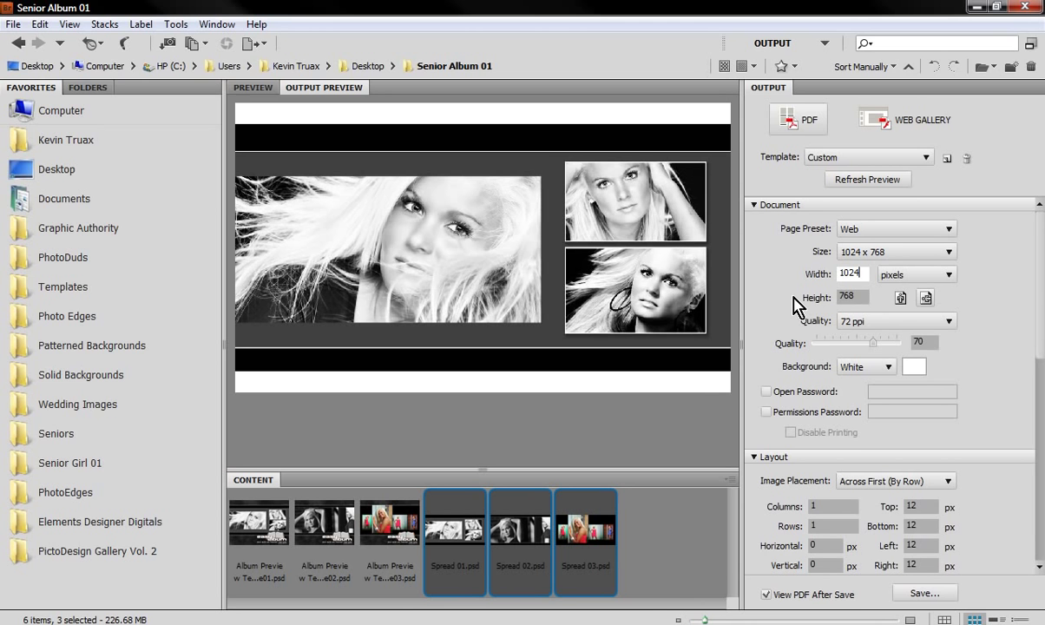
{"action": "mouse_move", "coordinate": [841, 377]}
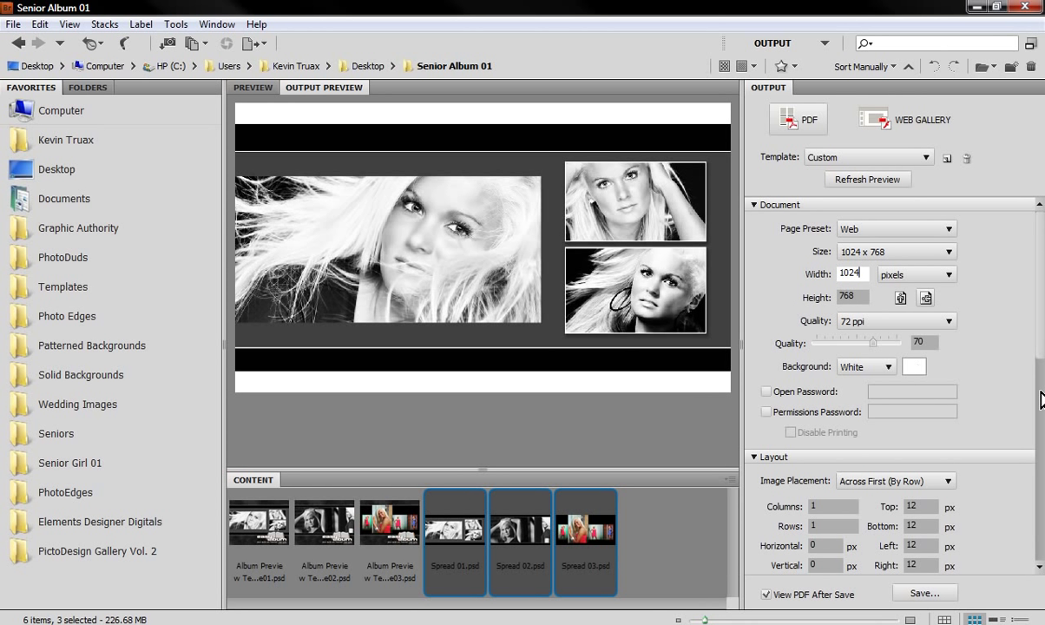
{"action": "mouse_move", "coordinate": [1040, 304]}
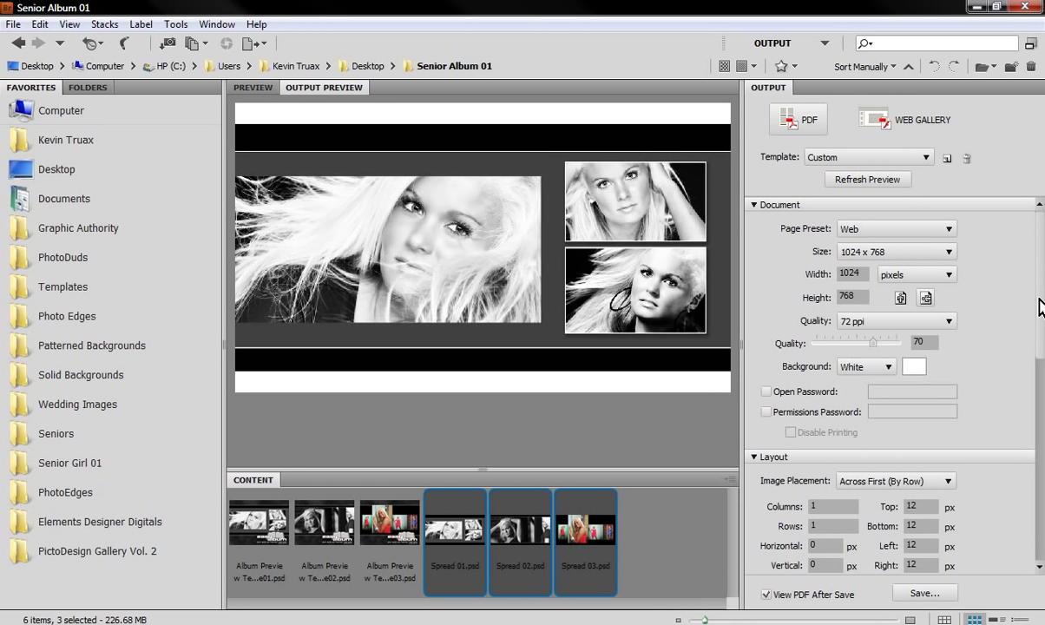
{"action": "scroll", "scroll_direction": "down", "scroll_amount": 3}
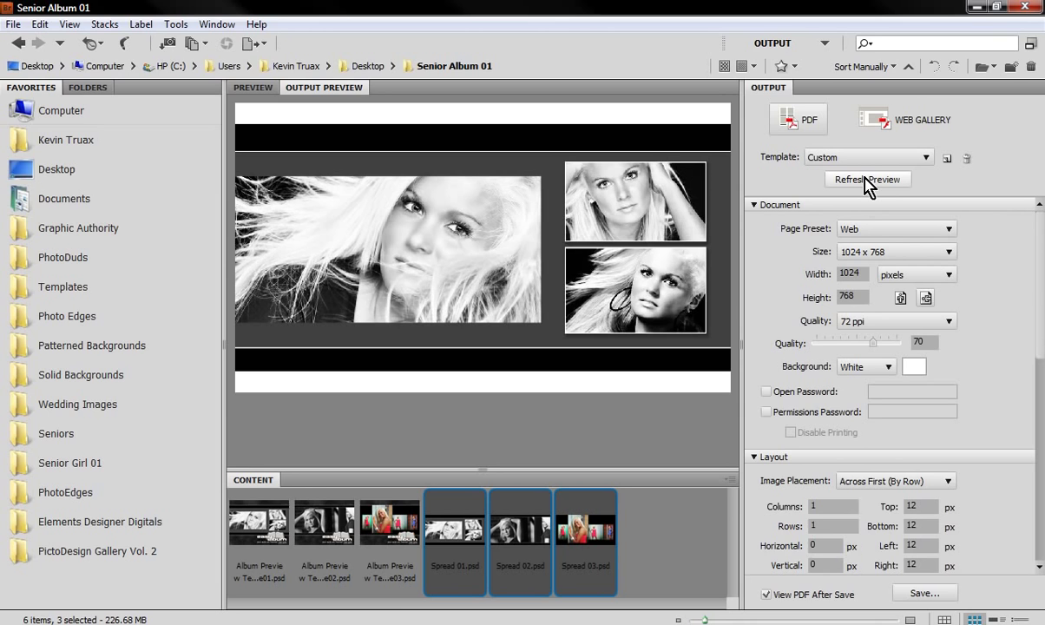
Refresh the output preview to show the larger 1024 x 768 page.
{"action": "left_click", "coordinate": [868, 178]}
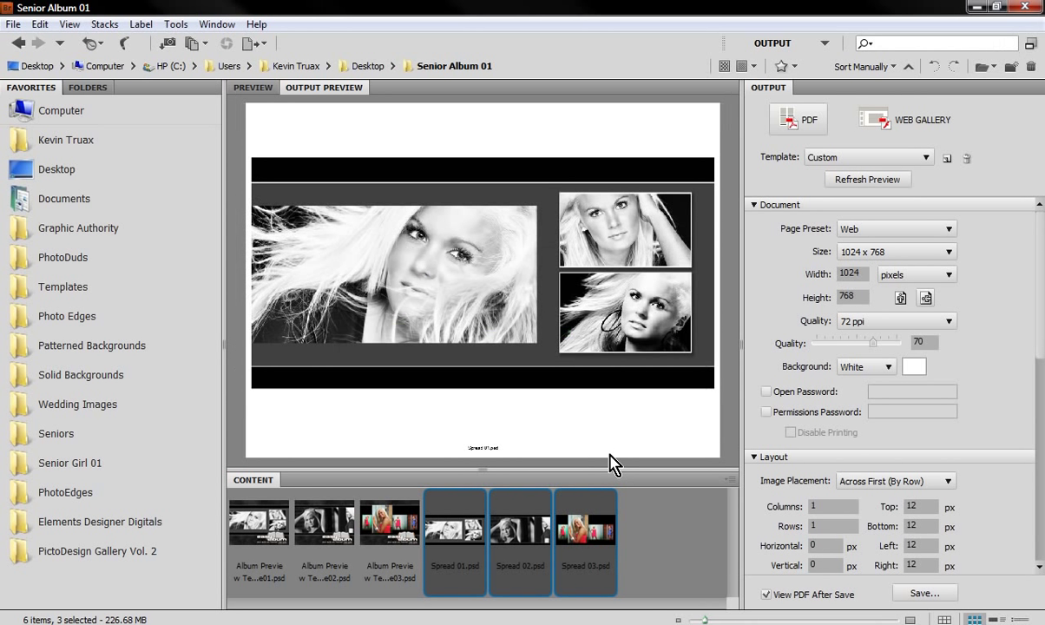
{"action": "mouse_move", "coordinate": [607, 441]}
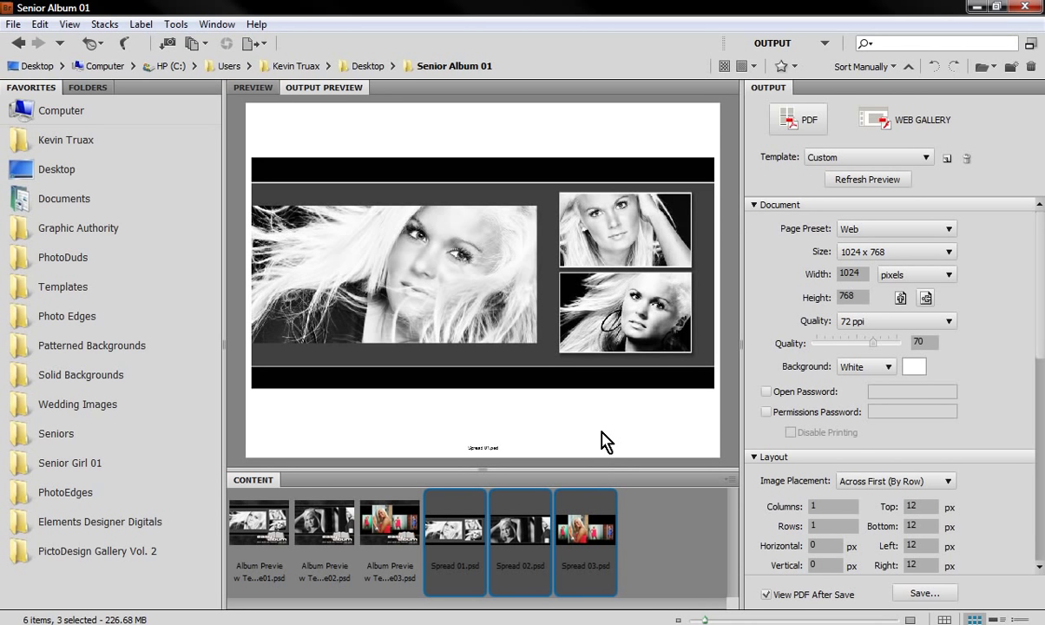
{"action": "mouse_move", "coordinate": [316, 347]}
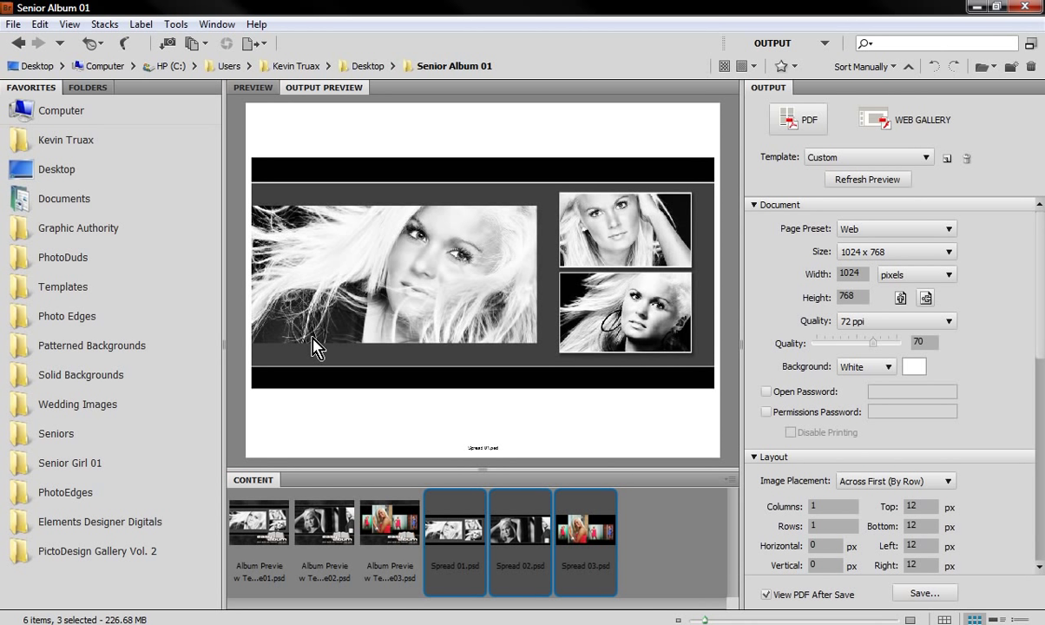
{"action": "mouse_move", "coordinate": [494, 293]}
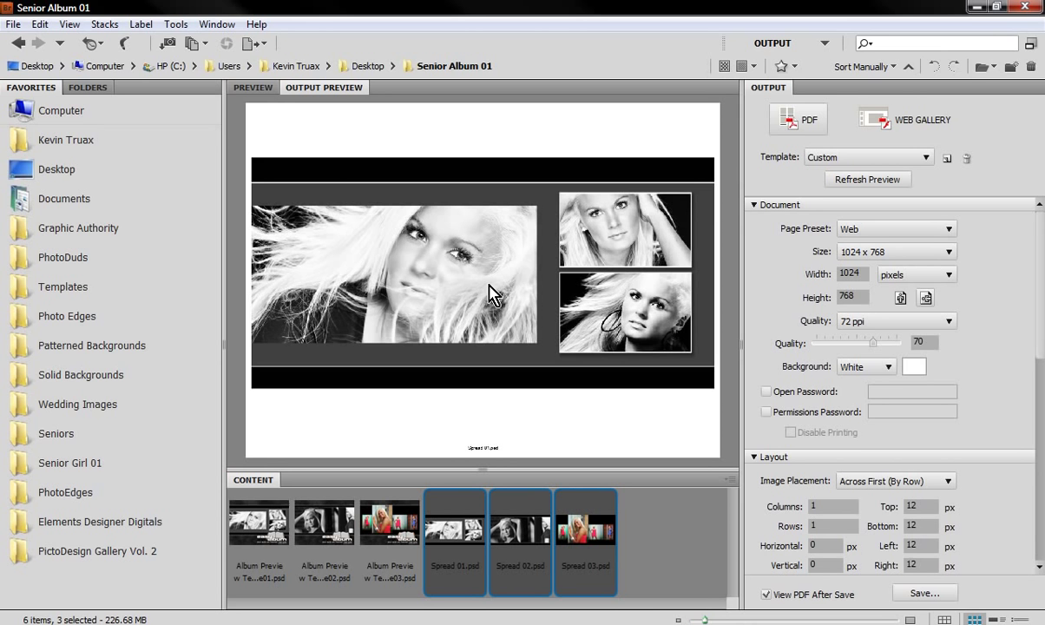
{"action": "mouse_move", "coordinate": [475, 465]}
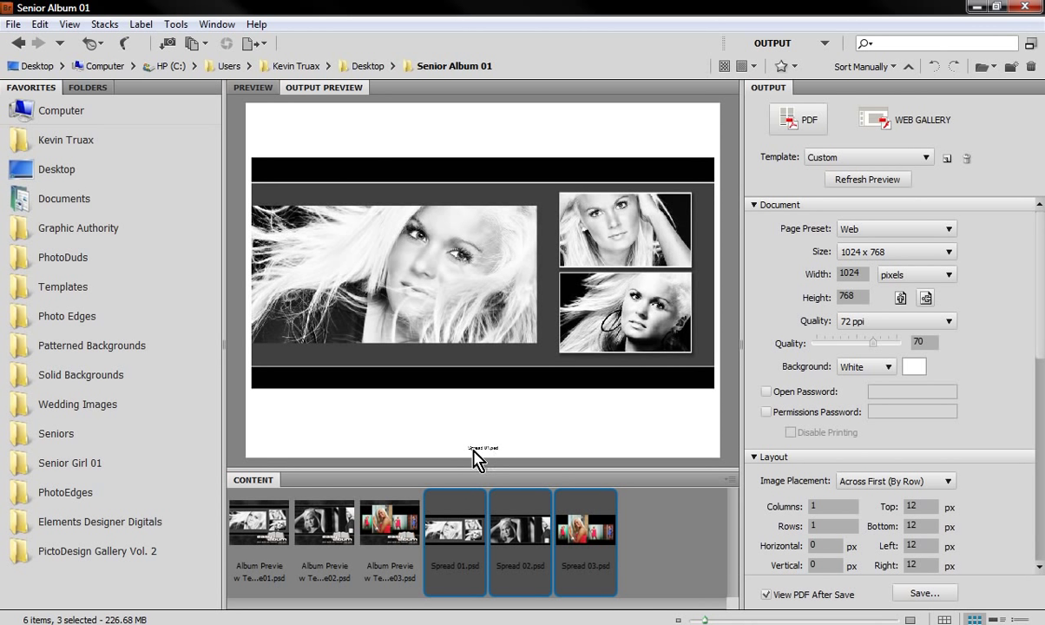
{"action": "mouse_move", "coordinate": [503, 460]}
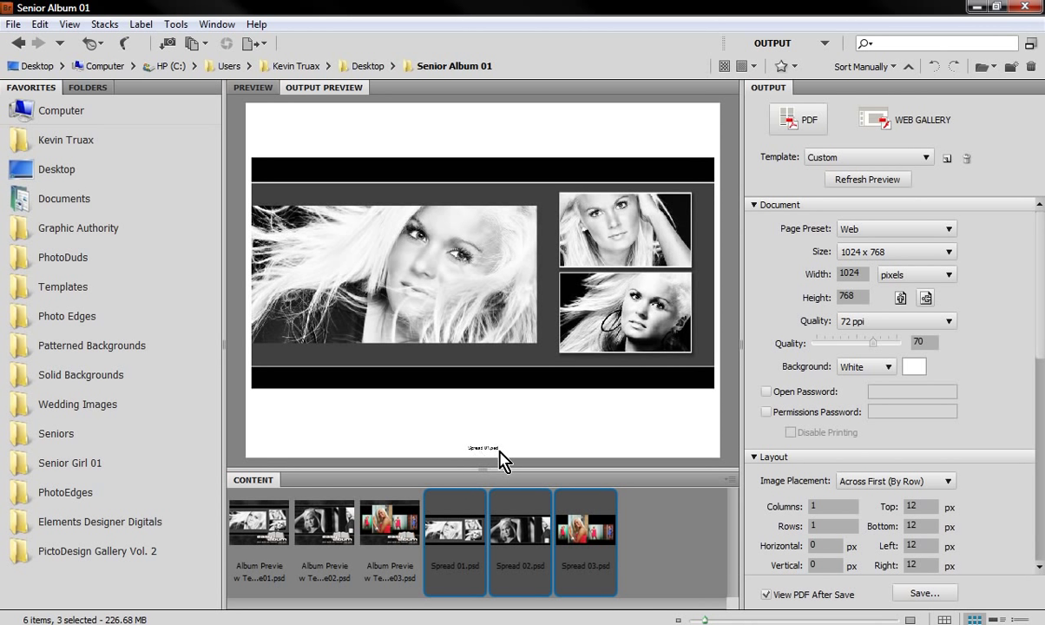
{"action": "mouse_move", "coordinate": [462, 554]}
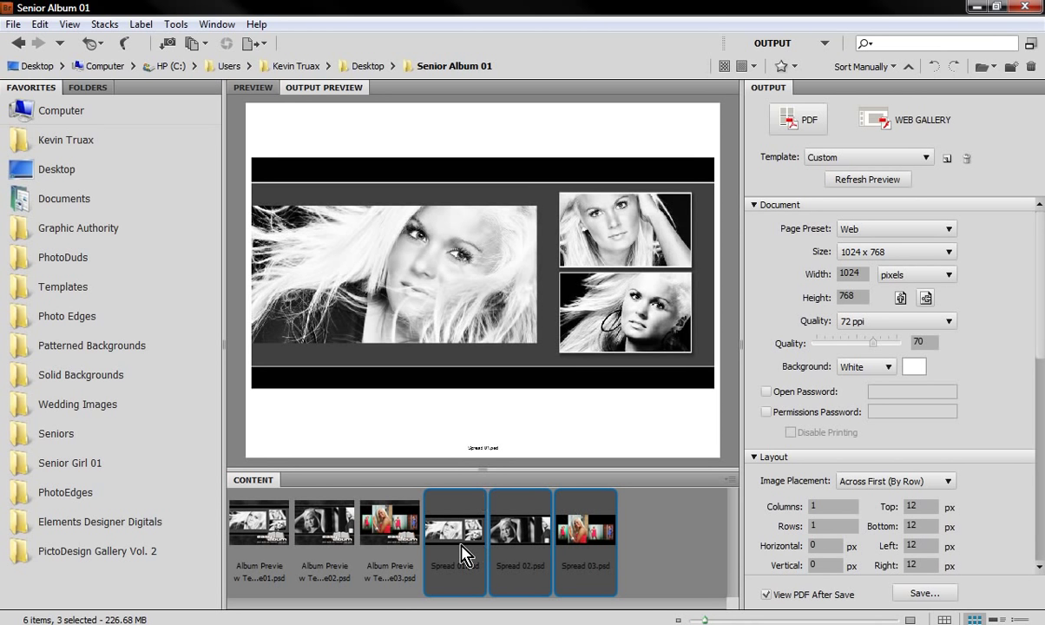
{"action": "mouse_move", "coordinate": [536, 299]}
{"action": "type", "text": "0"}
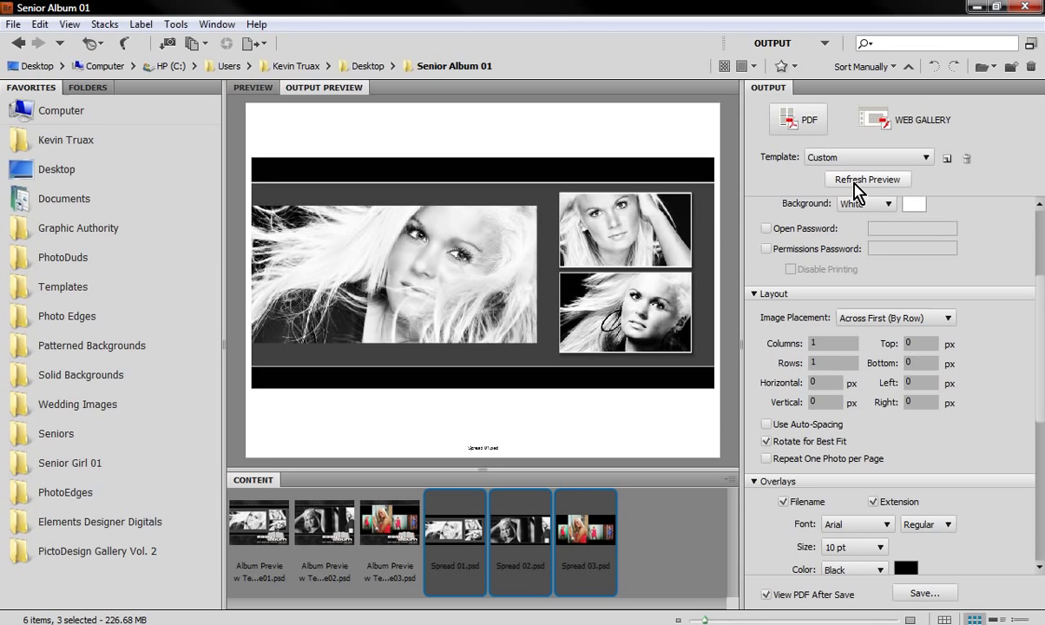
Refresh the preview with all margins at 0 px.
{"action": "left_click", "coordinate": [867, 178]}
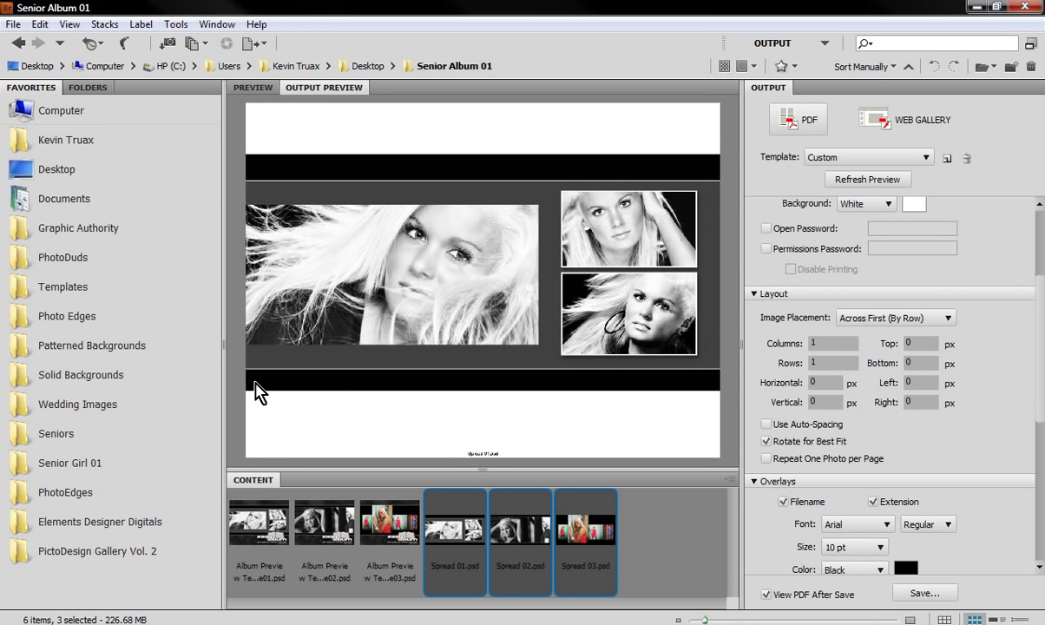
{"action": "mouse_move", "coordinate": [379, 427]}
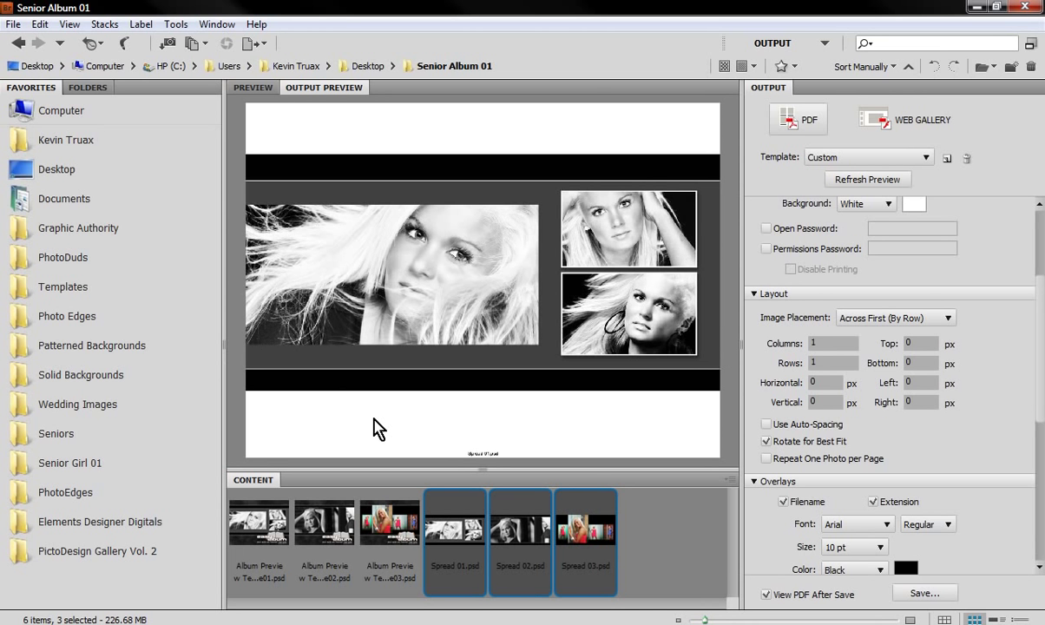
{"action": "mouse_move", "coordinate": [520, 141]}
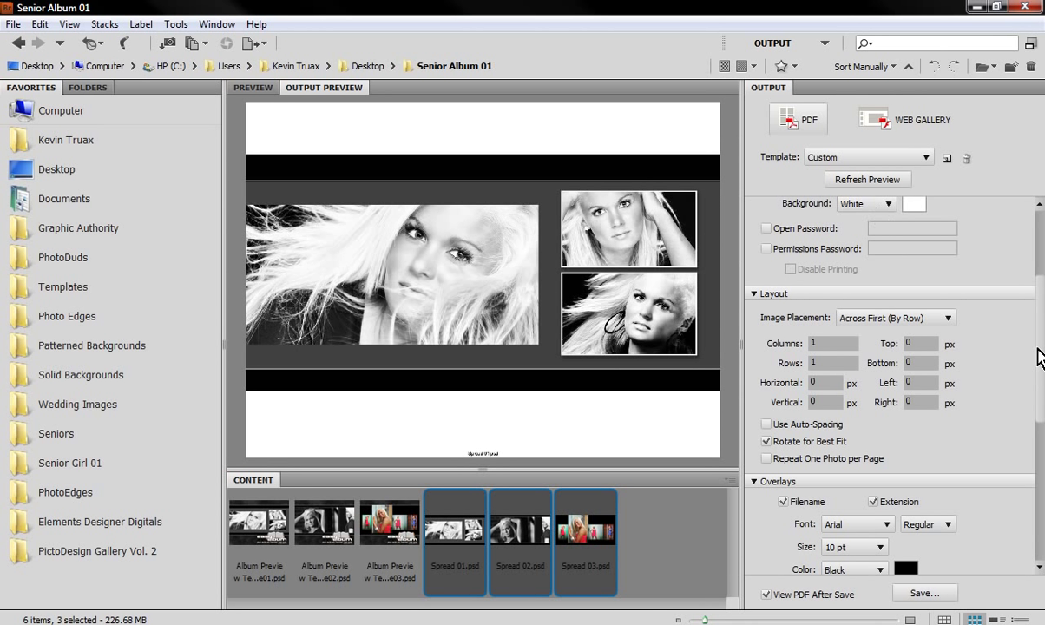
{"action": "mouse_move", "coordinate": [1041, 363]}
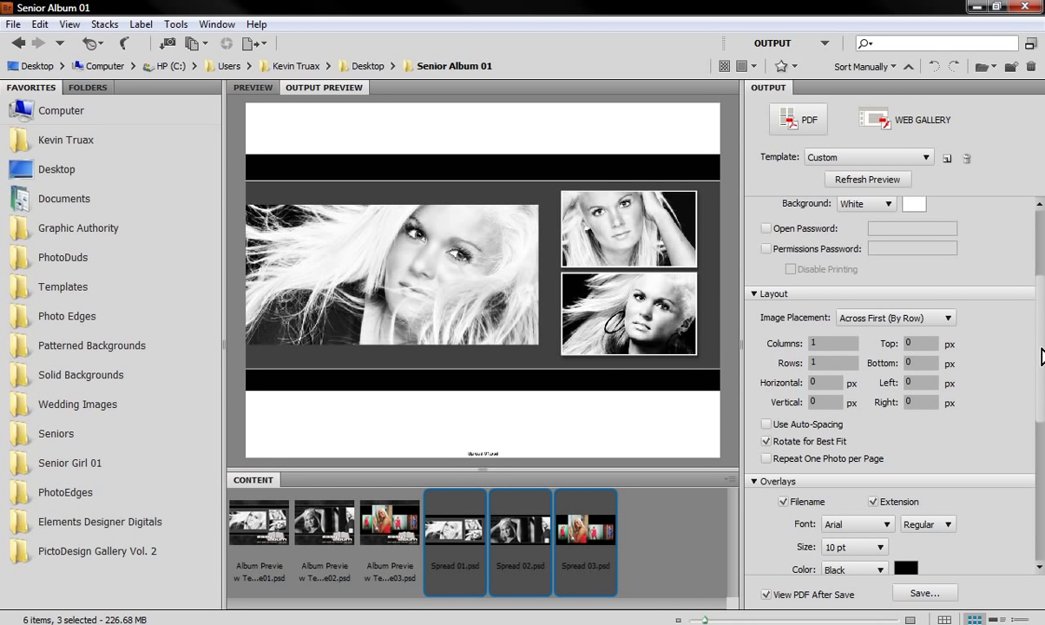
{"action": "mouse_move", "coordinate": [300, 217]}
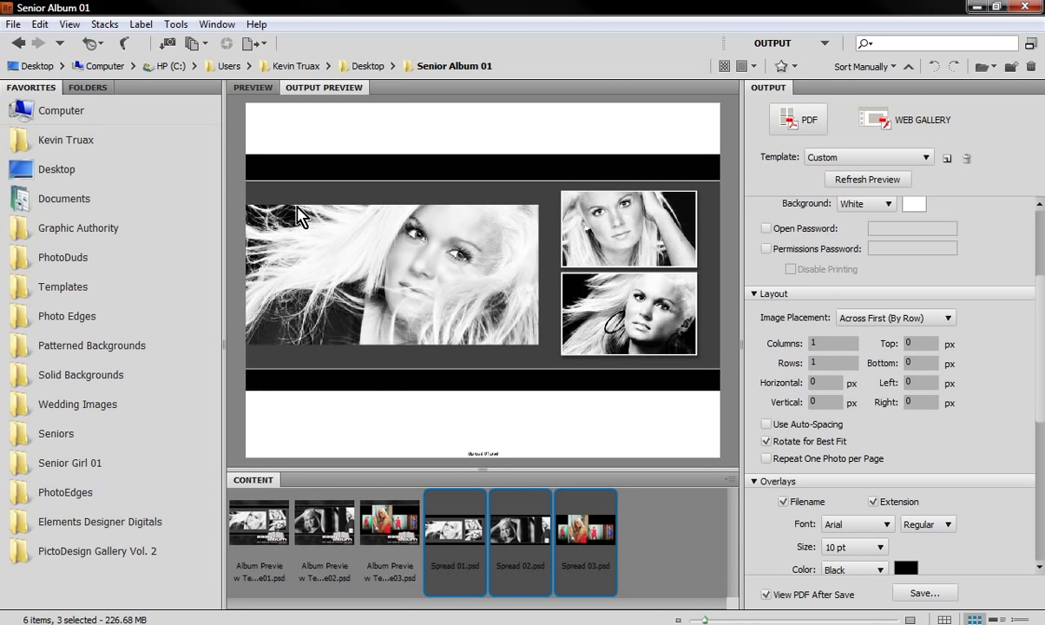
{"action": "mouse_move", "coordinate": [307, 379]}
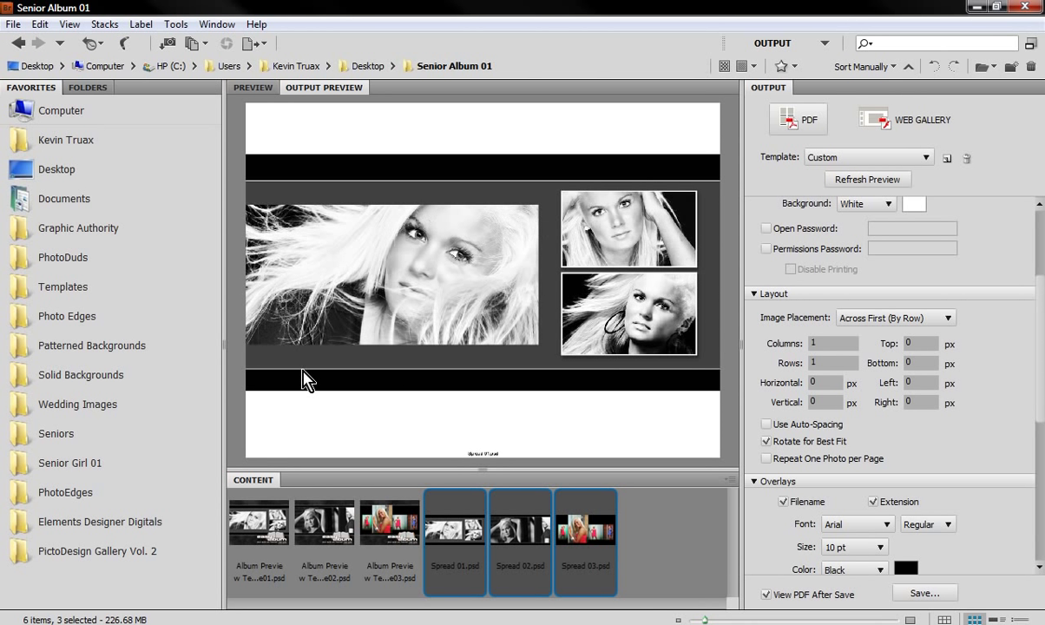
{"action": "mouse_move", "coordinate": [489, 128]}
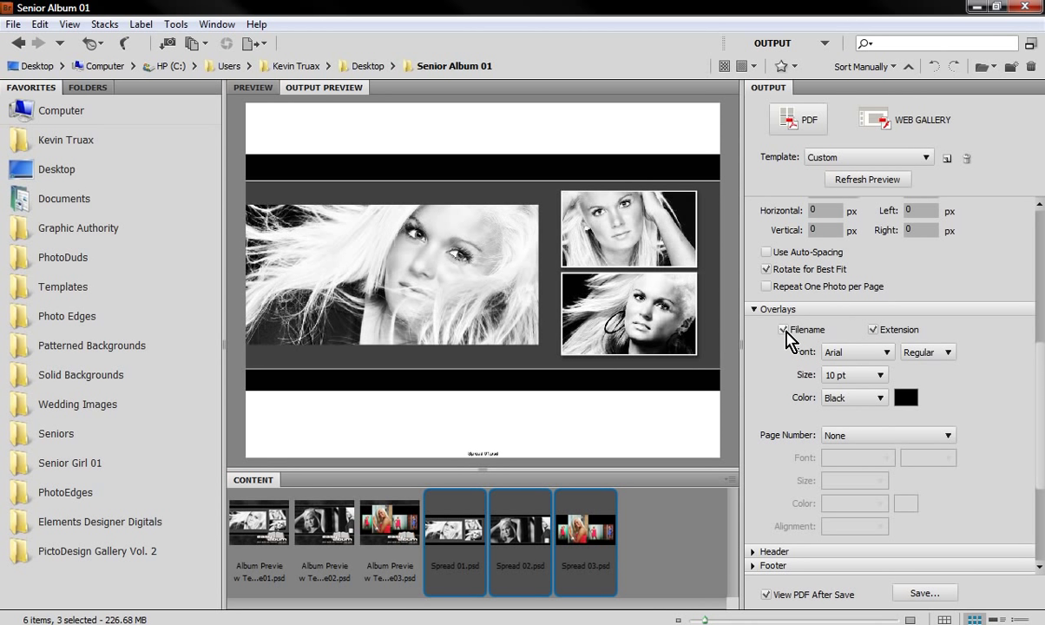
Turn off the Filename overlay and refresh the preview.
{"action": "left_click", "coordinate": [781, 329]}
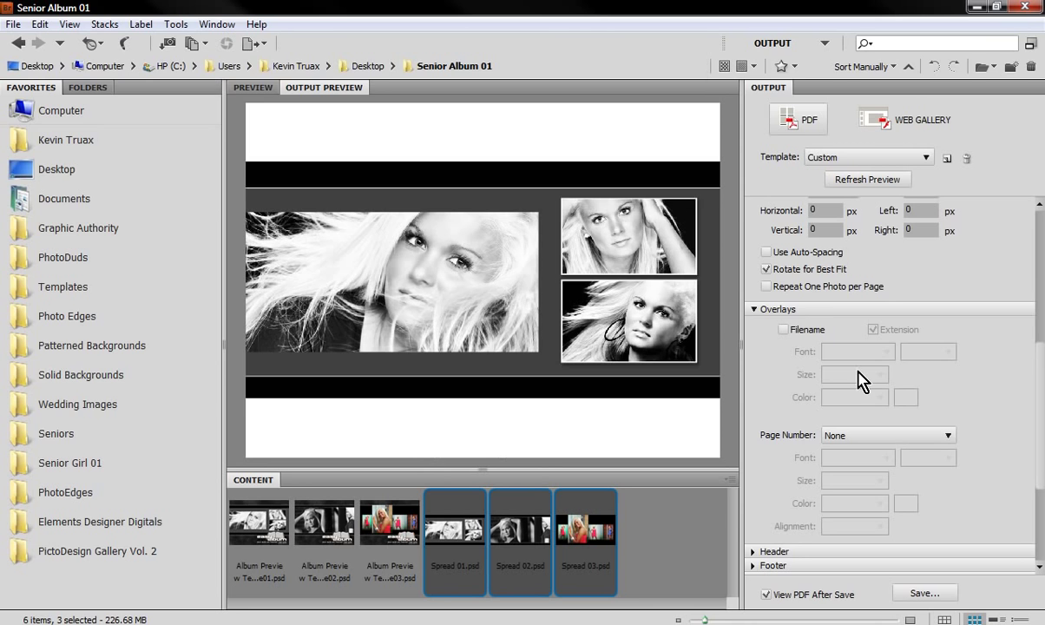
{"action": "left_click", "coordinate": [755, 203]}
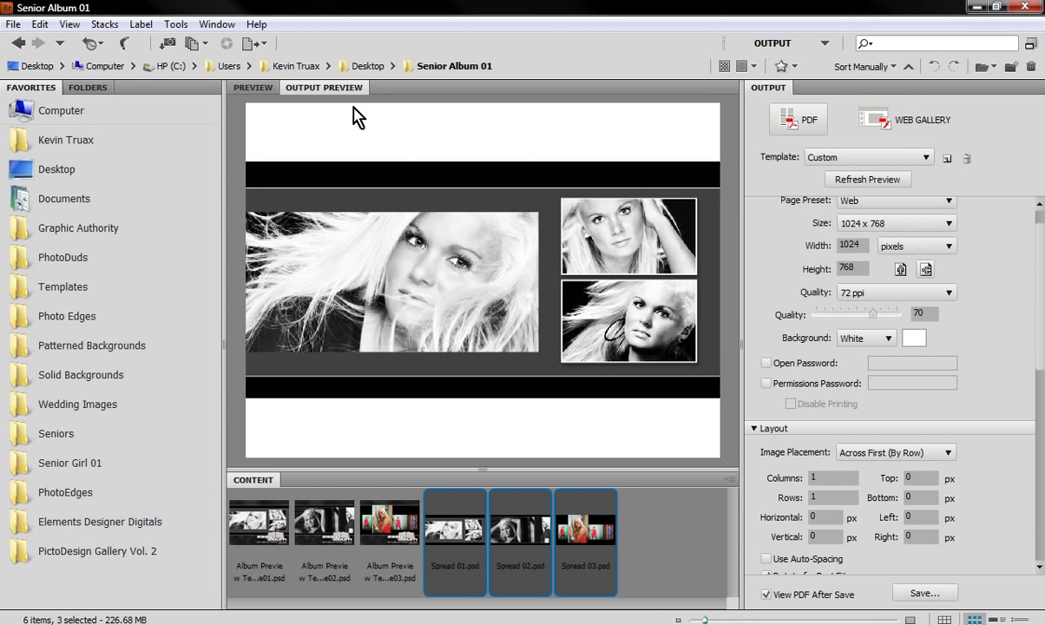
{"action": "mouse_move", "coordinate": [521, 456]}
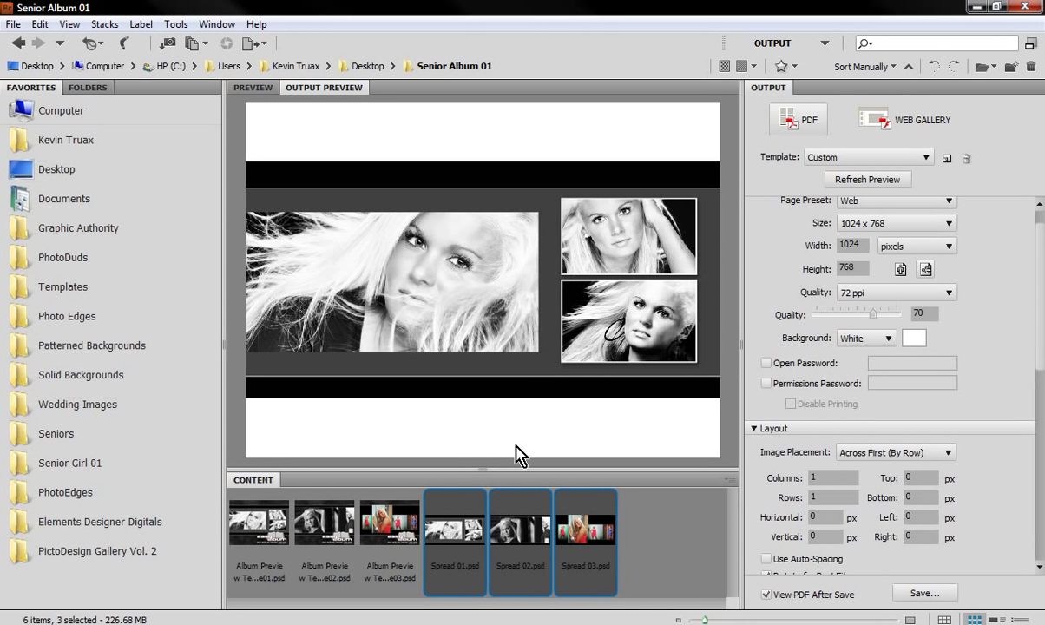
{"action": "left_click", "coordinate": [853, 267]}
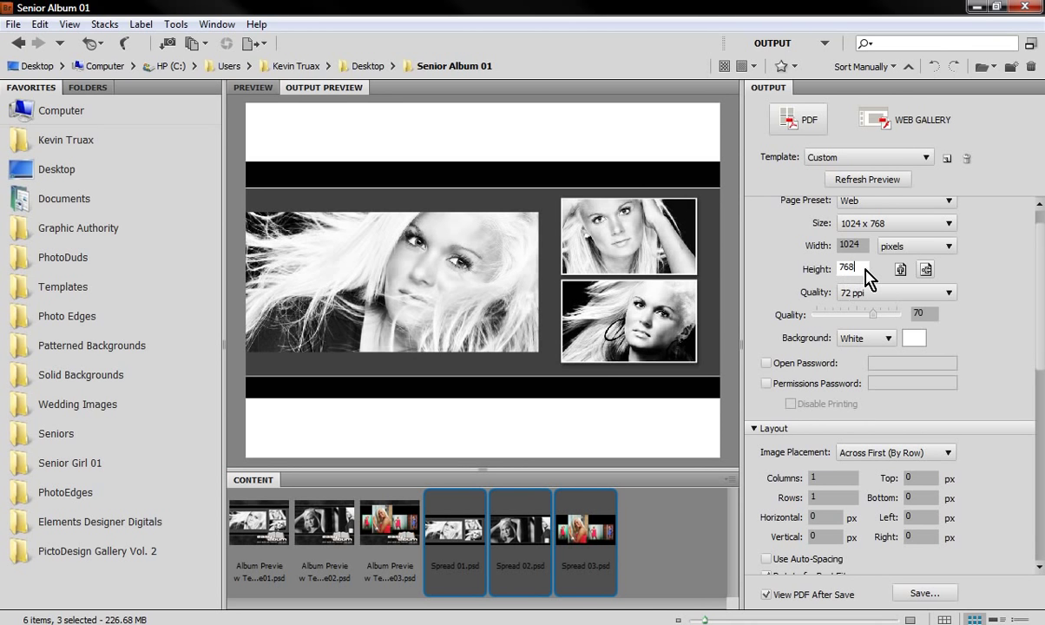
{"action": "type", "text": "600"}
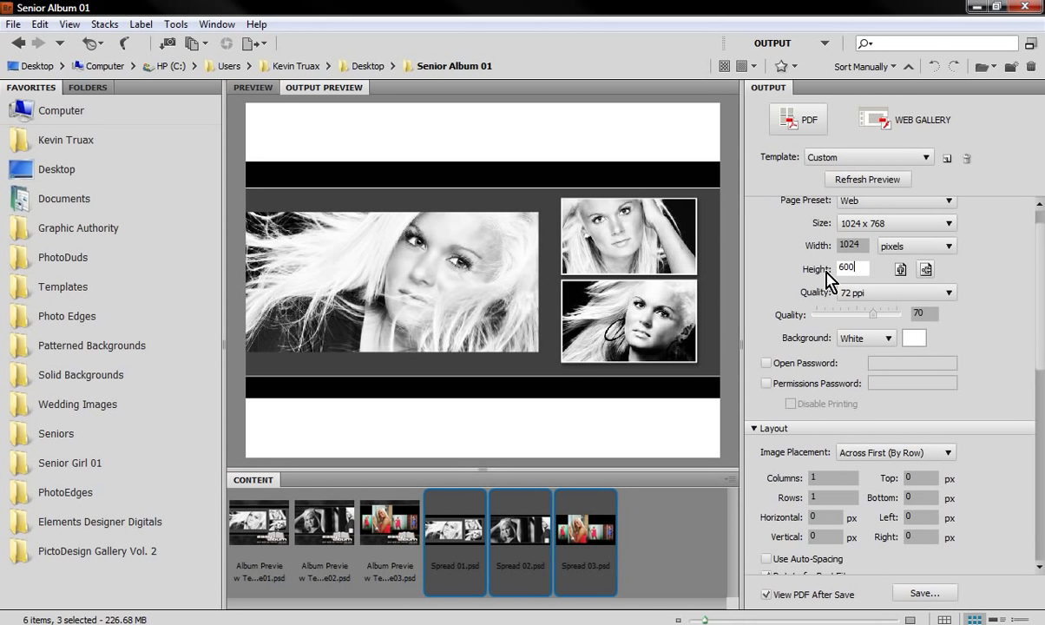
{"action": "left_click", "coordinate": [867, 179]}
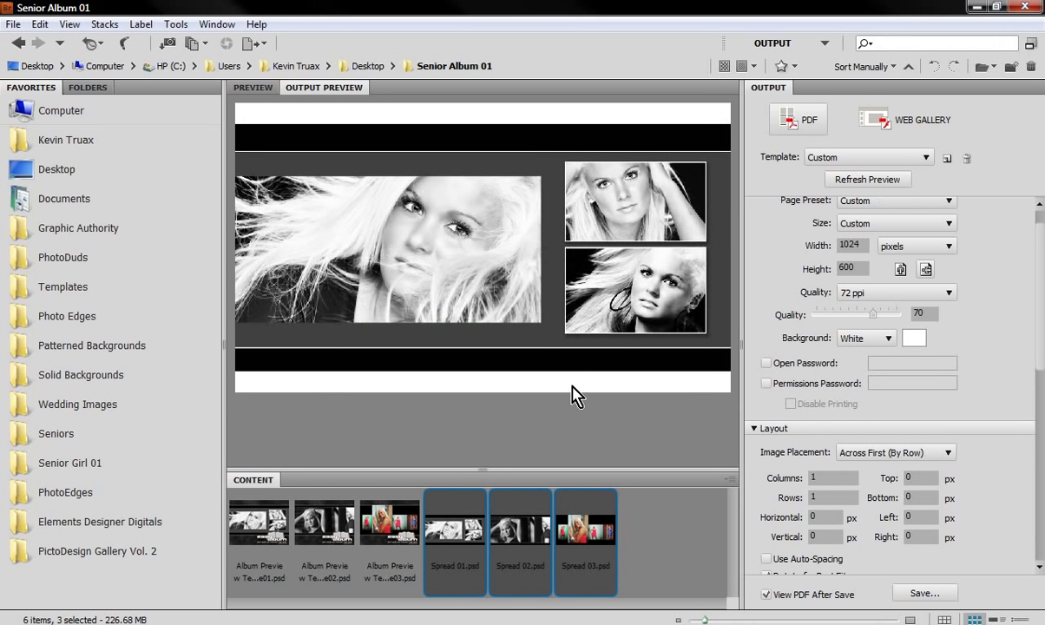
{"action": "mouse_move", "coordinate": [458, 114]}
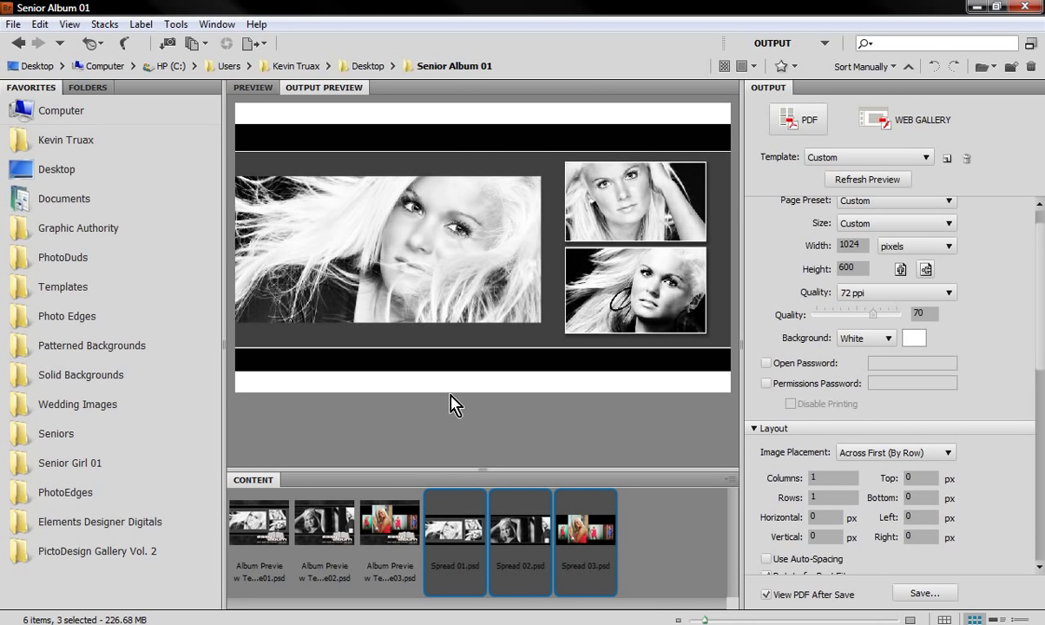
{"action": "mouse_move", "coordinate": [580, 189]}
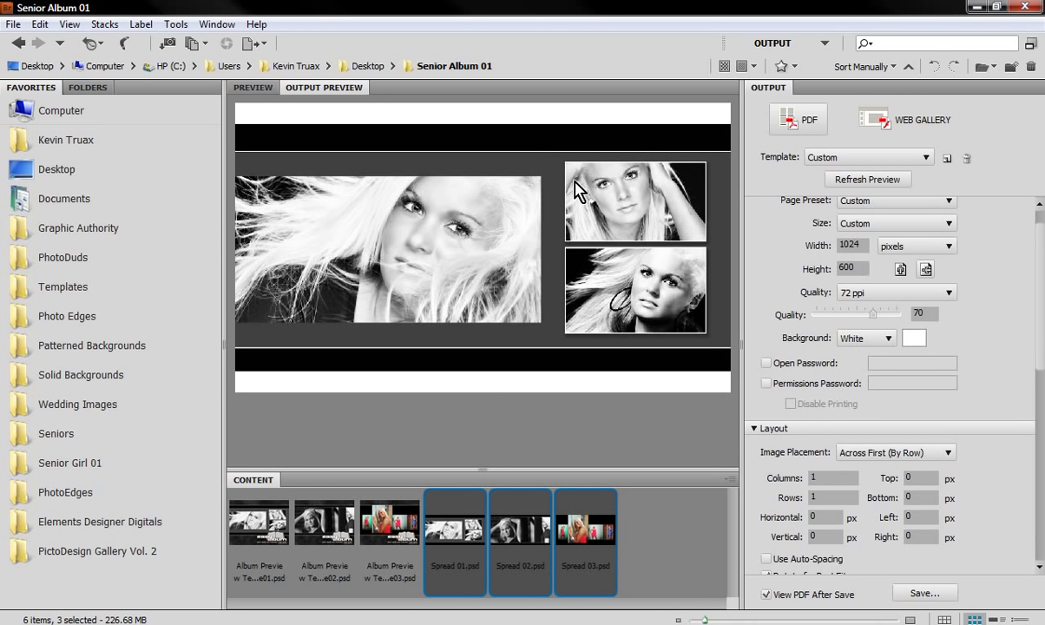
{"action": "mouse_move", "coordinate": [509, 281]}
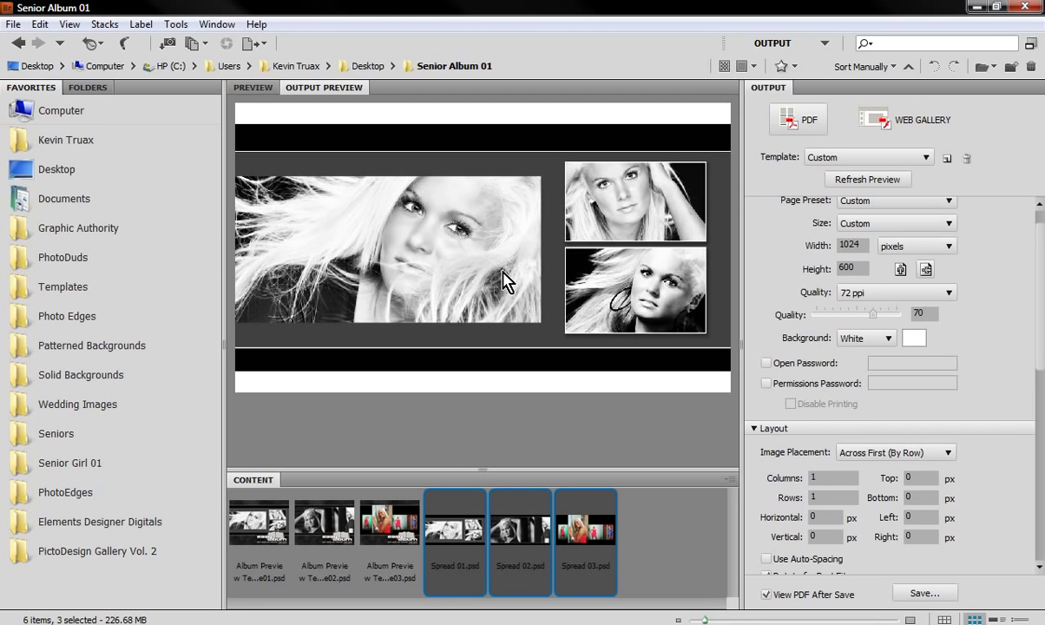
{"action": "mouse_move", "coordinate": [537, 412]}
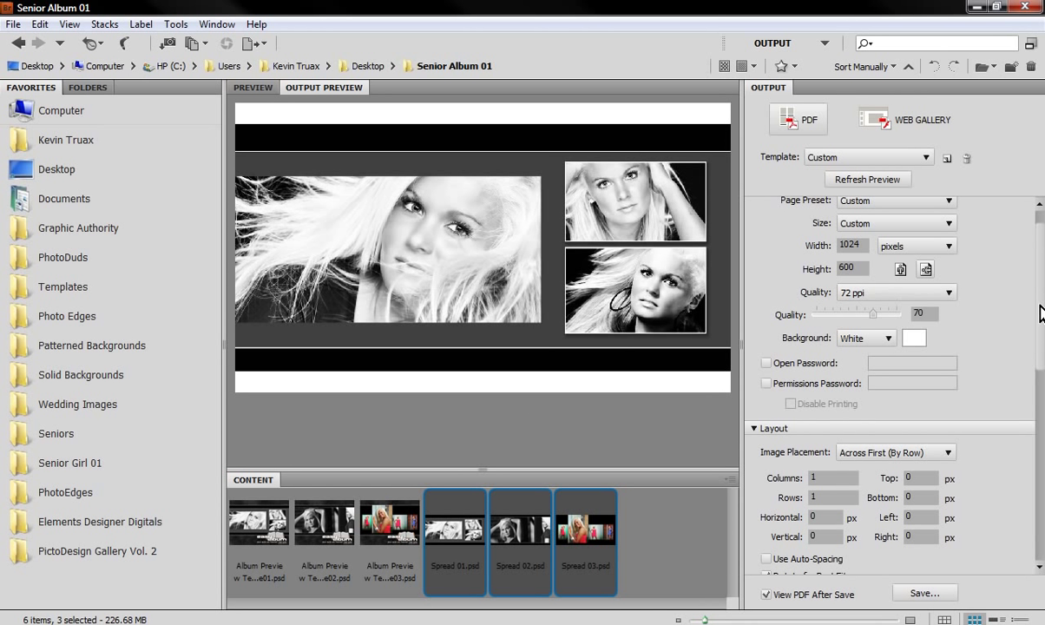
{"action": "scroll", "scroll_direction": "down", "scroll_amount": 3}
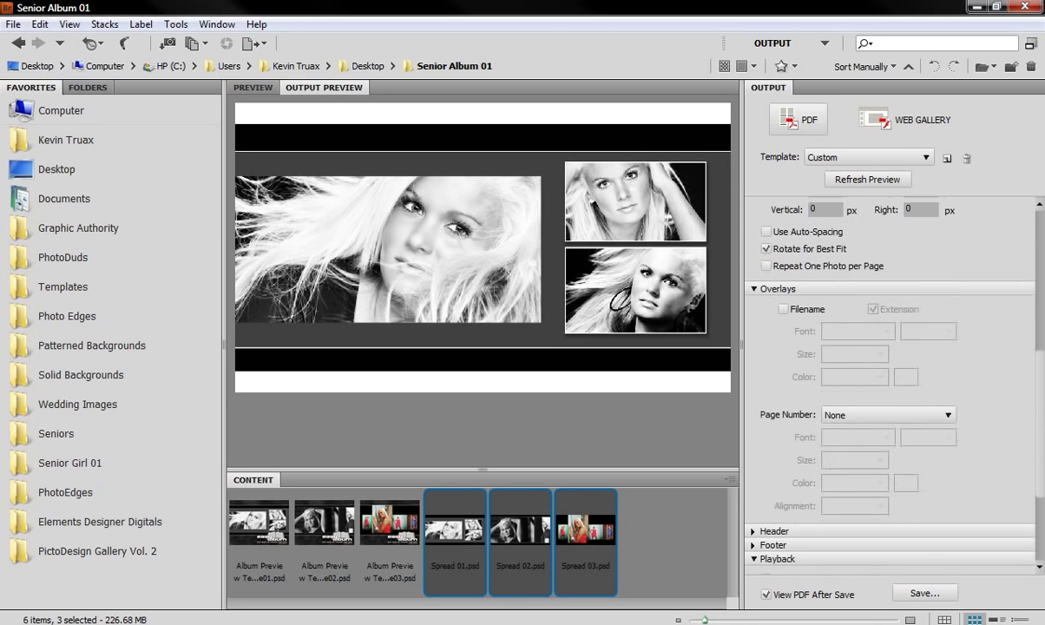
Enable Open in Full Screen Mode and Loop After Last Page, leaving automatic advance off.
{"action": "scroll", "scroll_direction": "down", "scroll_amount": 3}
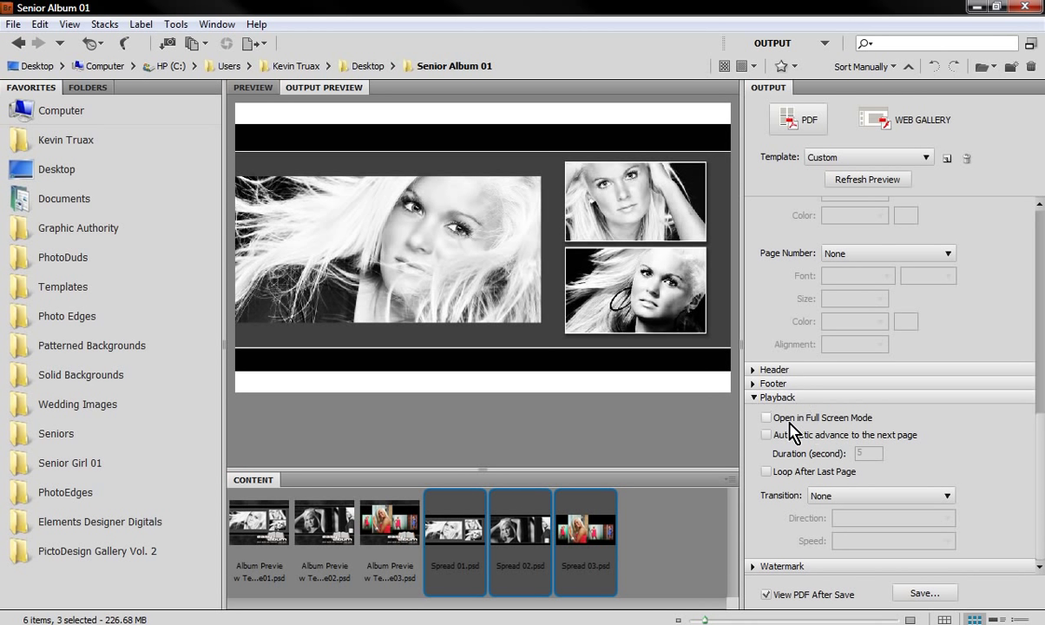
{"action": "left_click", "coordinate": [766, 417]}
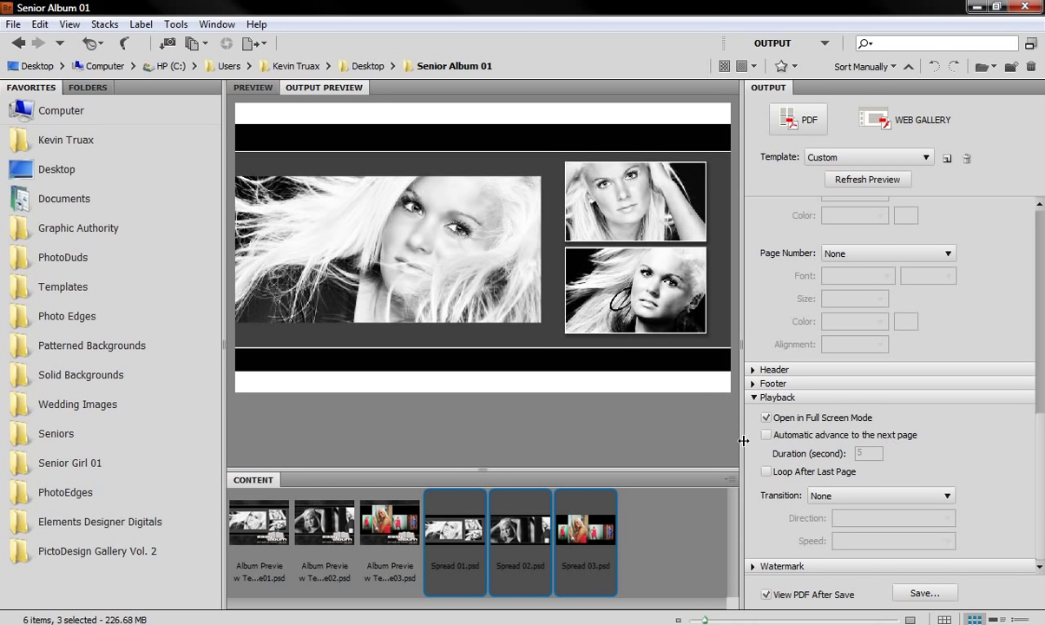
{"action": "left_click", "coordinate": [766, 435]}
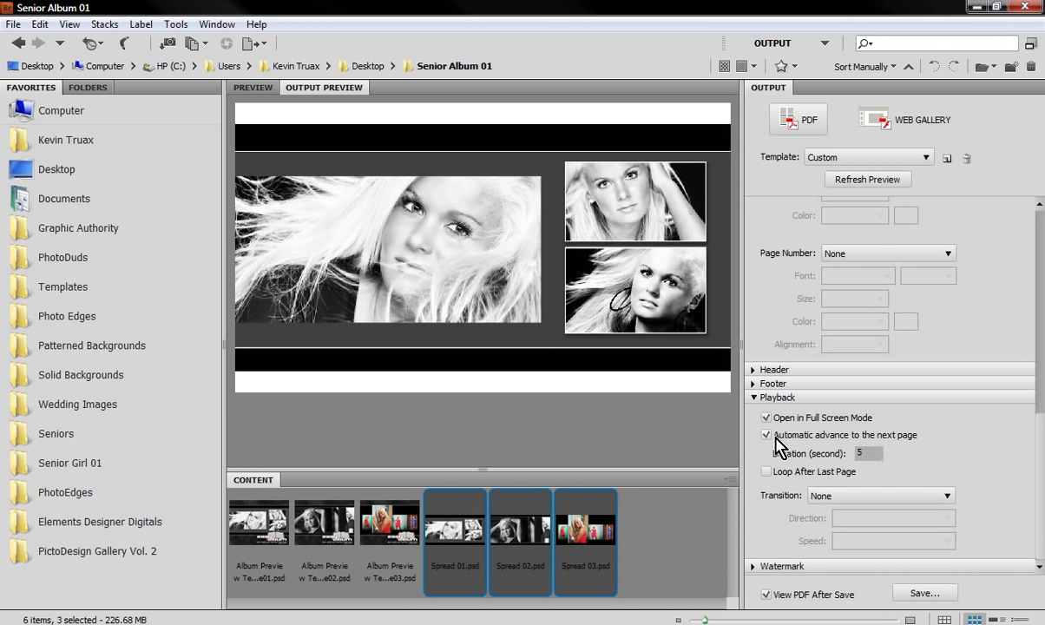
{"action": "left_click", "coordinate": [766, 435]}
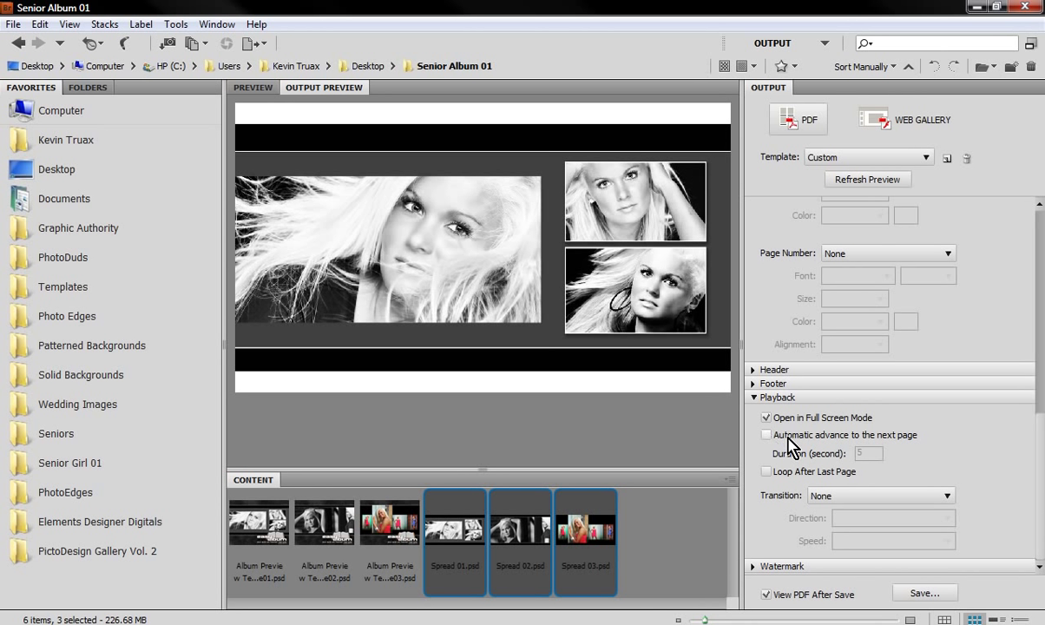
{"action": "left_click", "coordinate": [767, 471]}
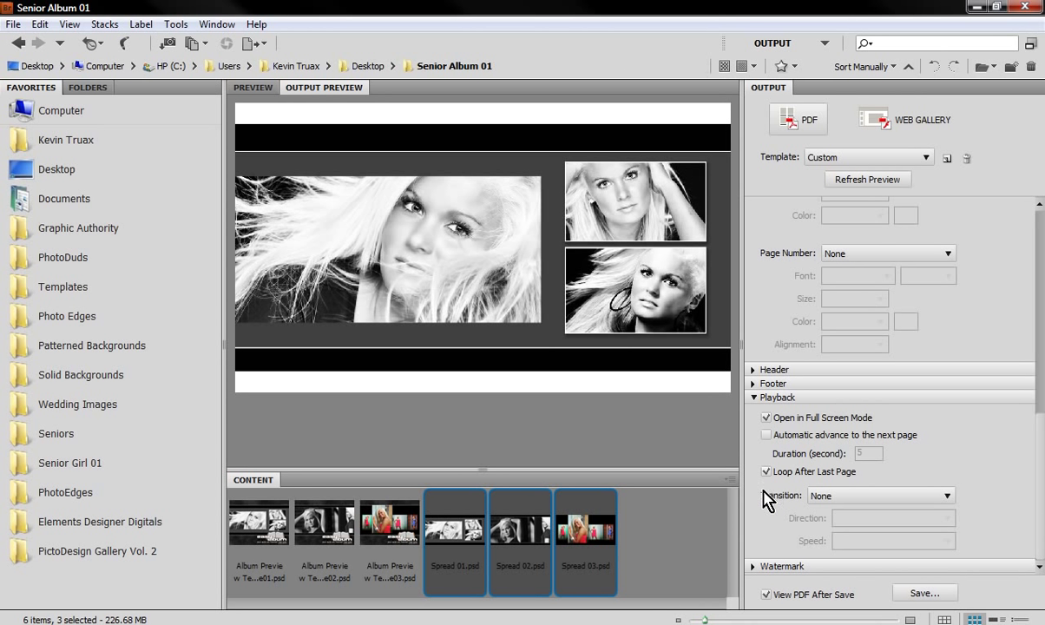
{"action": "mouse_move", "coordinate": [853, 485]}
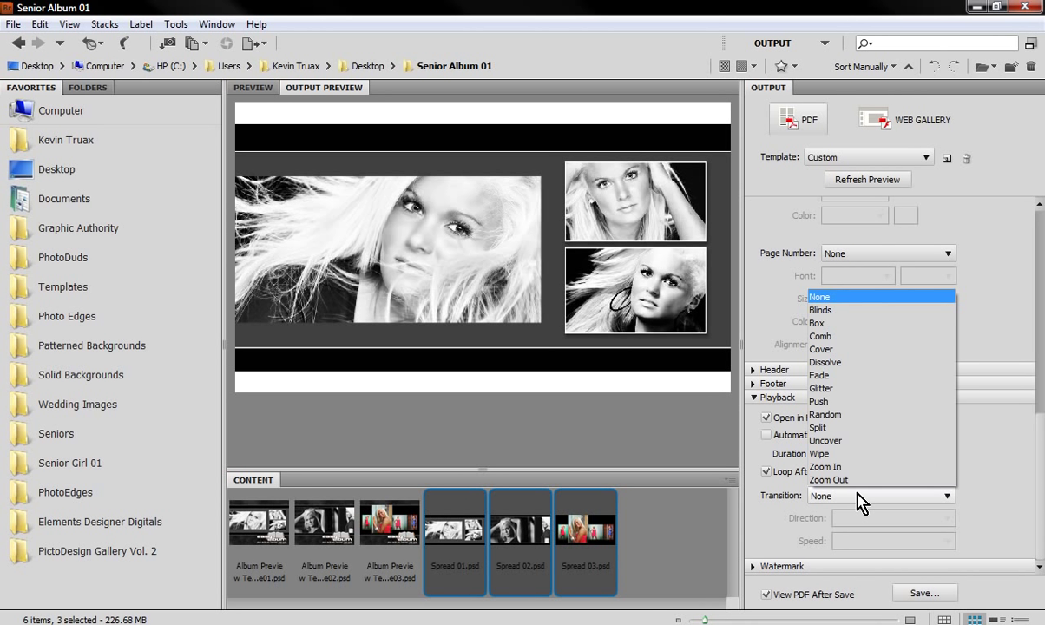
Set a slow Fade transition, then expand and collapse the Watermark section.
{"action": "left_click", "coordinate": [836, 375]}
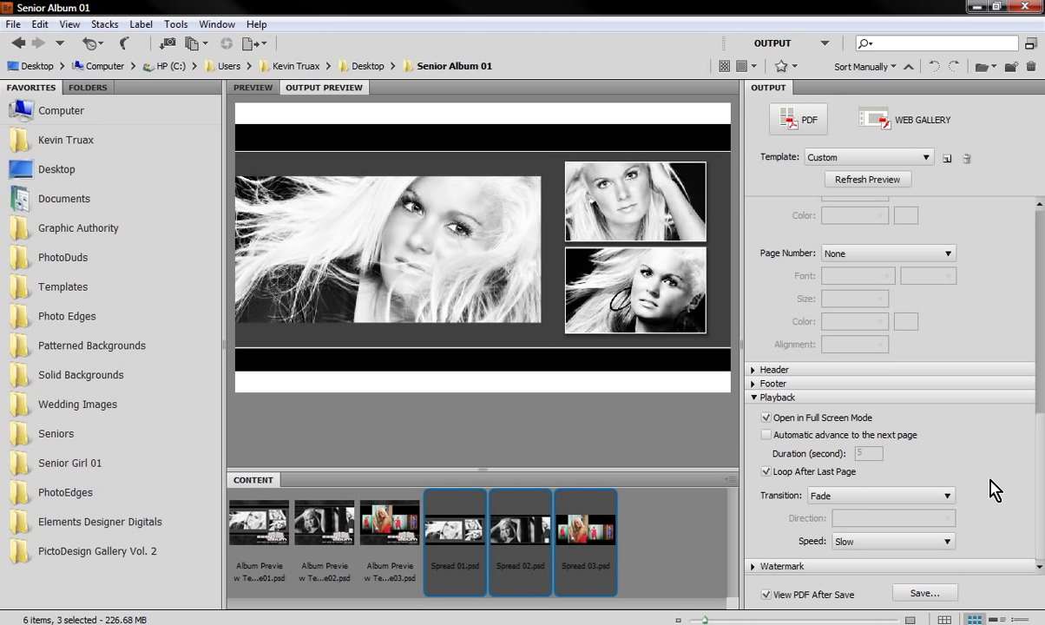
{"action": "mouse_move", "coordinate": [897, 492]}
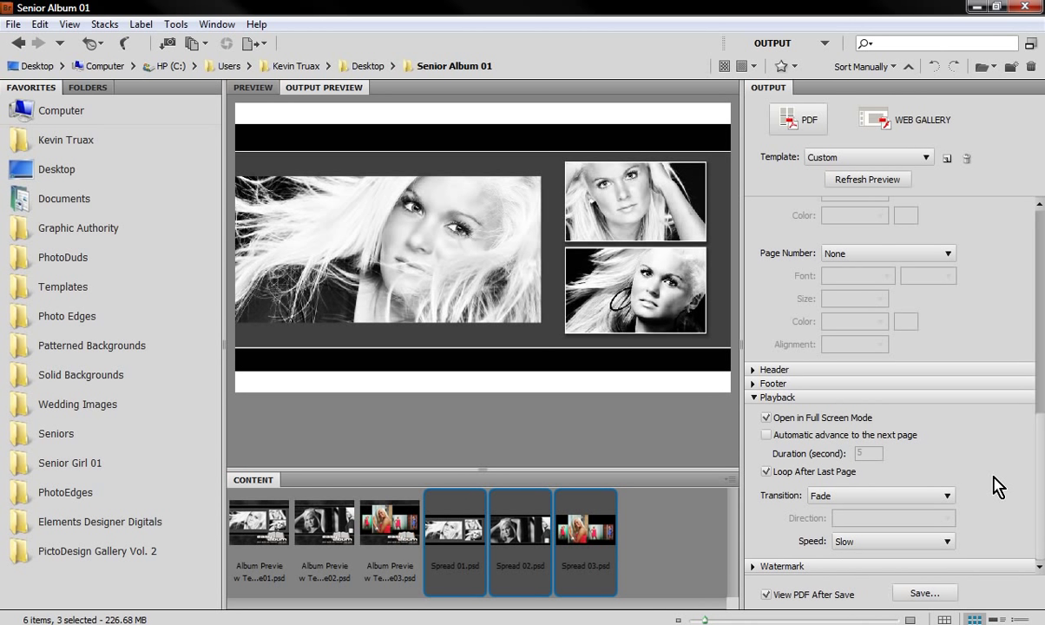
{"action": "mouse_move", "coordinate": [538, 295]}
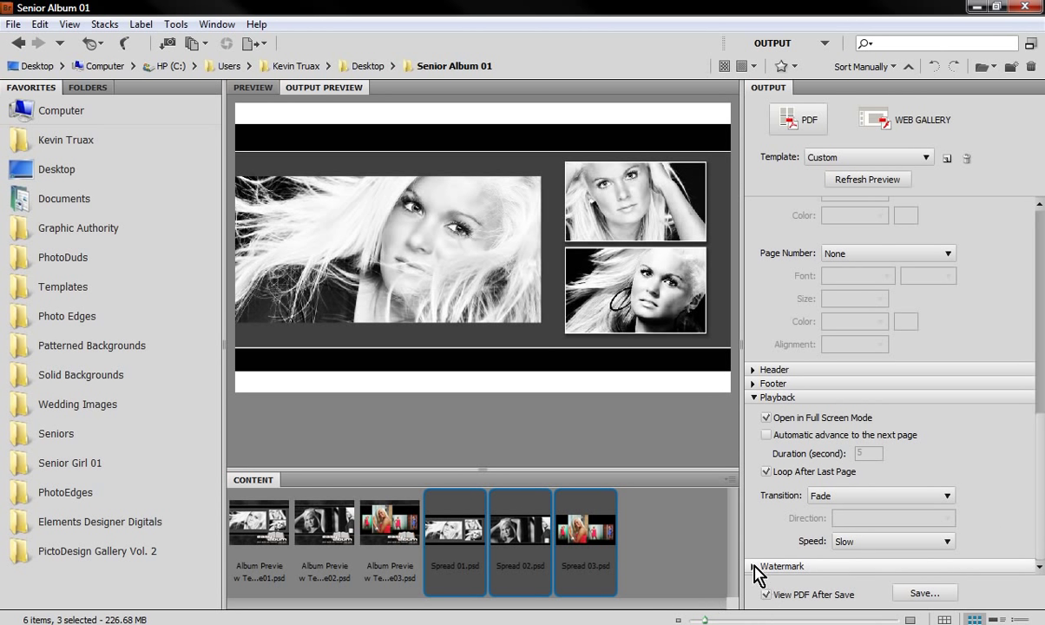
{"action": "left_click", "coordinate": [759, 563]}
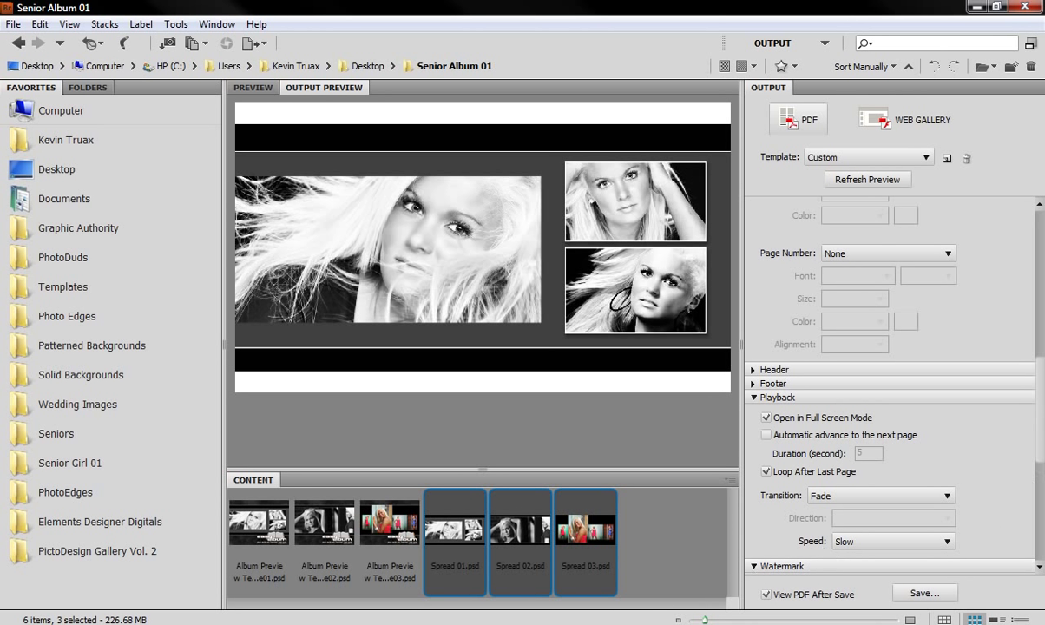
{"action": "left_click", "coordinate": [781, 371]}
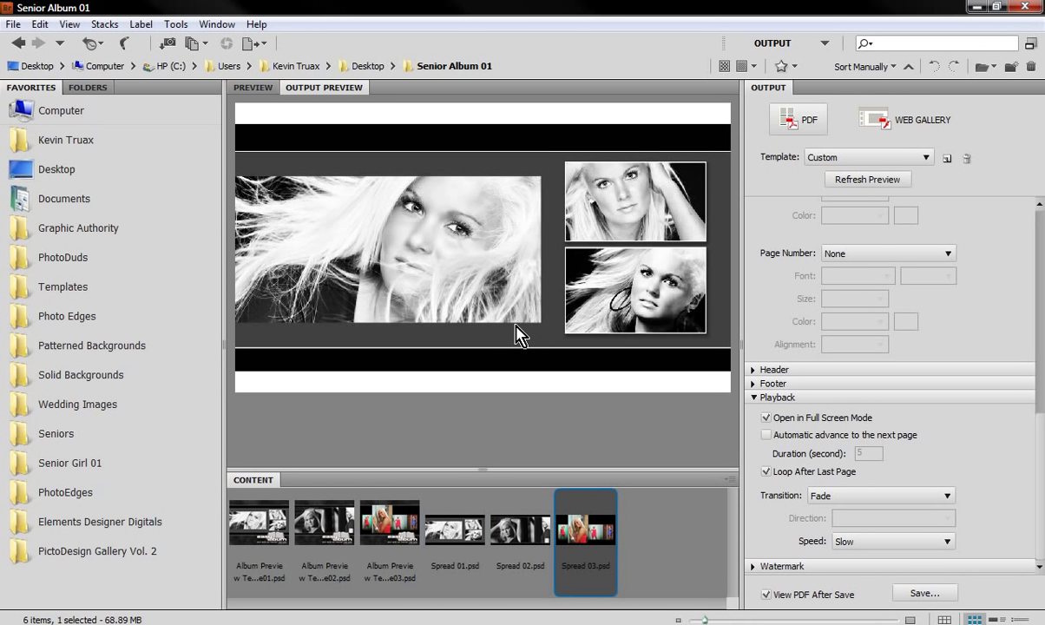
Select only Spread 01.psd, then save the slideshow as Senior 03.pdf on the Desktop.
{"action": "left_click", "coordinate": [455, 528]}
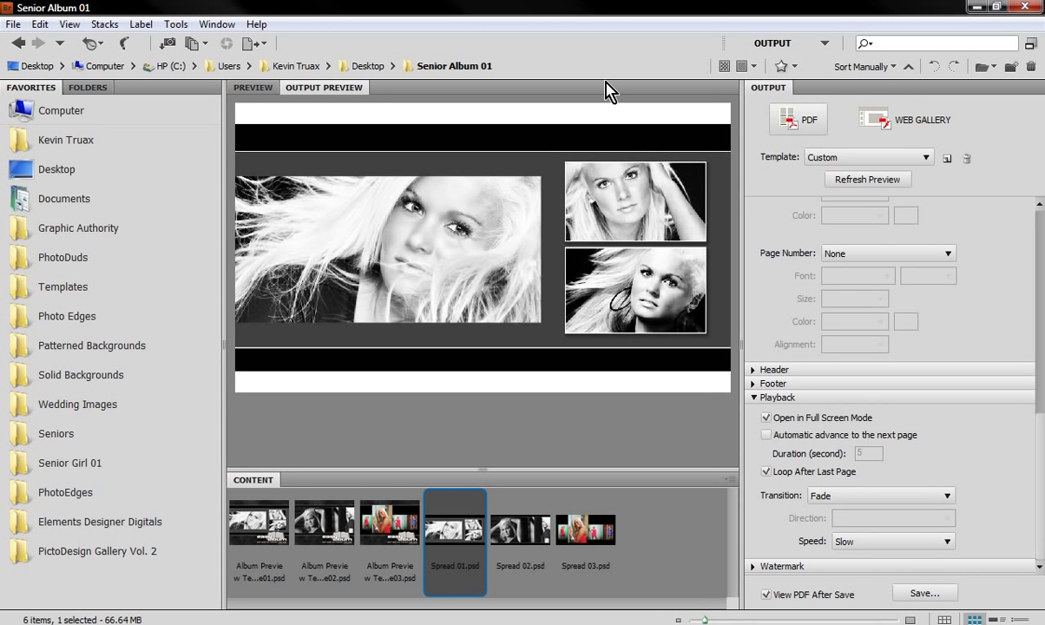
{"action": "mouse_move", "coordinate": [931, 597]}
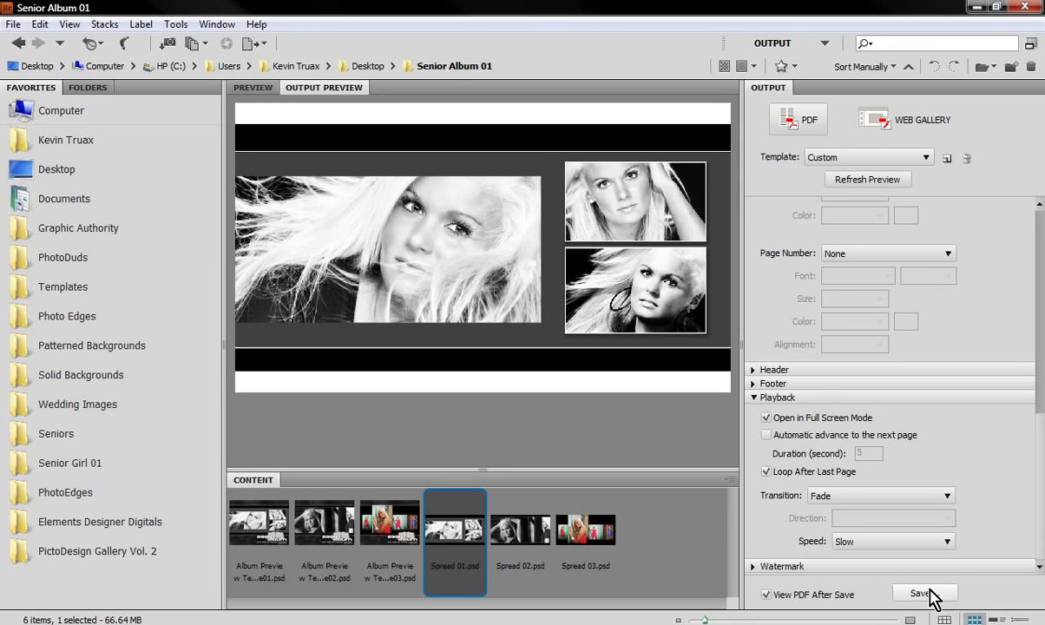
{"action": "left_click", "coordinate": [926, 593]}
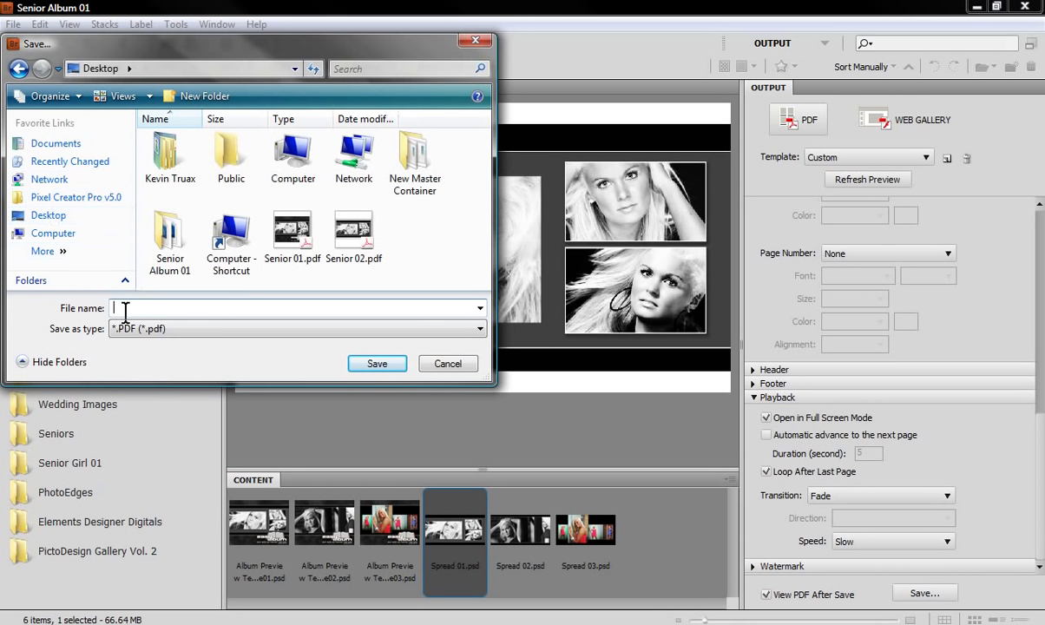
{"action": "left_click", "coordinate": [354, 235]}
{"action": "type", "text": "Senior 03.pdf"}
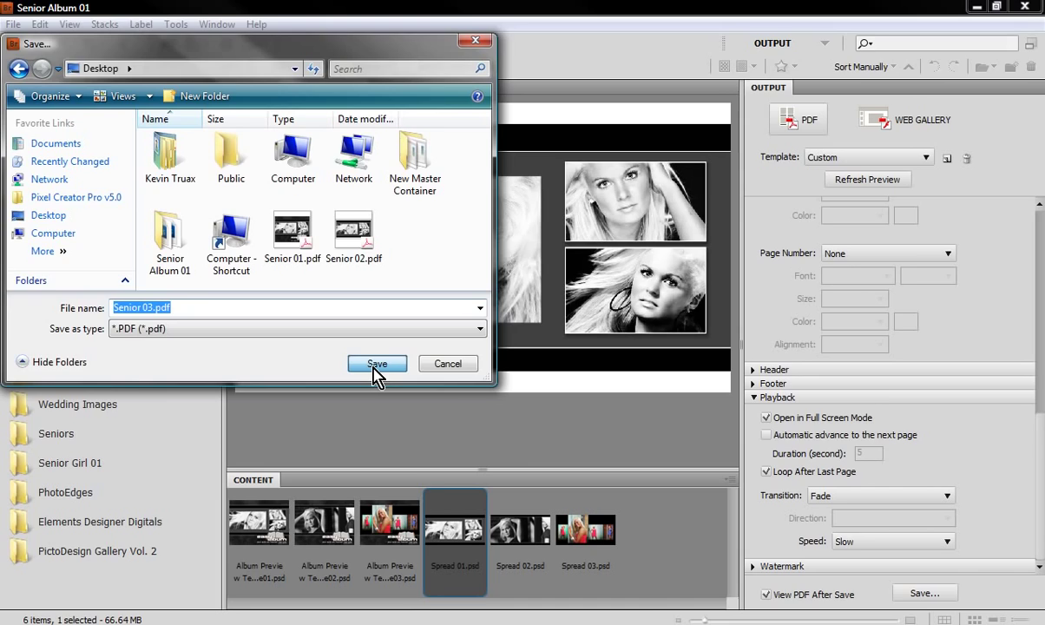
{"action": "left_click", "coordinate": [376, 363]}
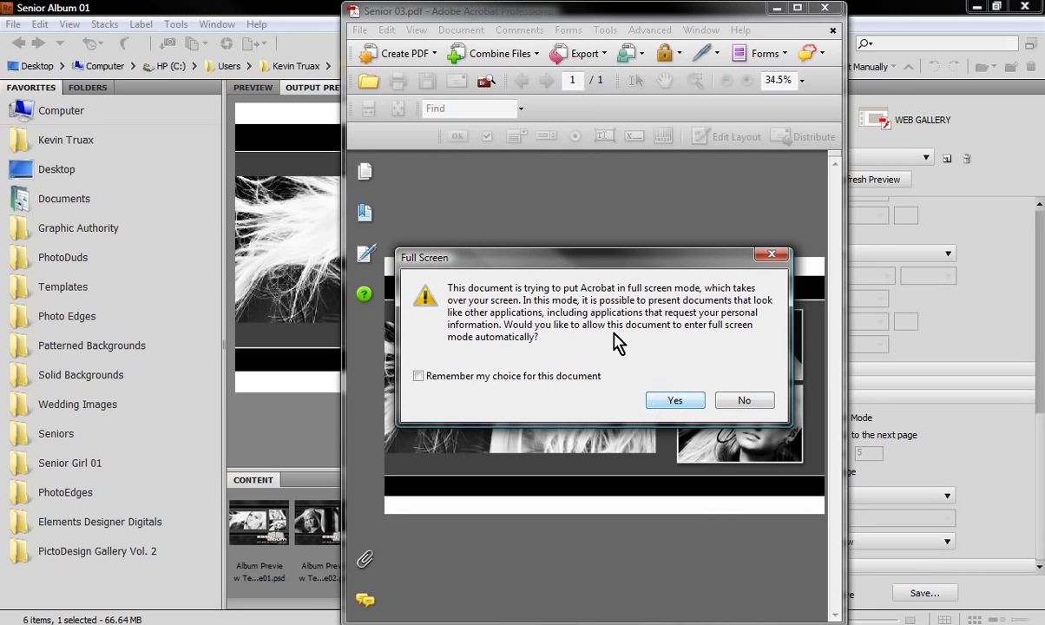
{"action": "mouse_move", "coordinate": [675, 401]}
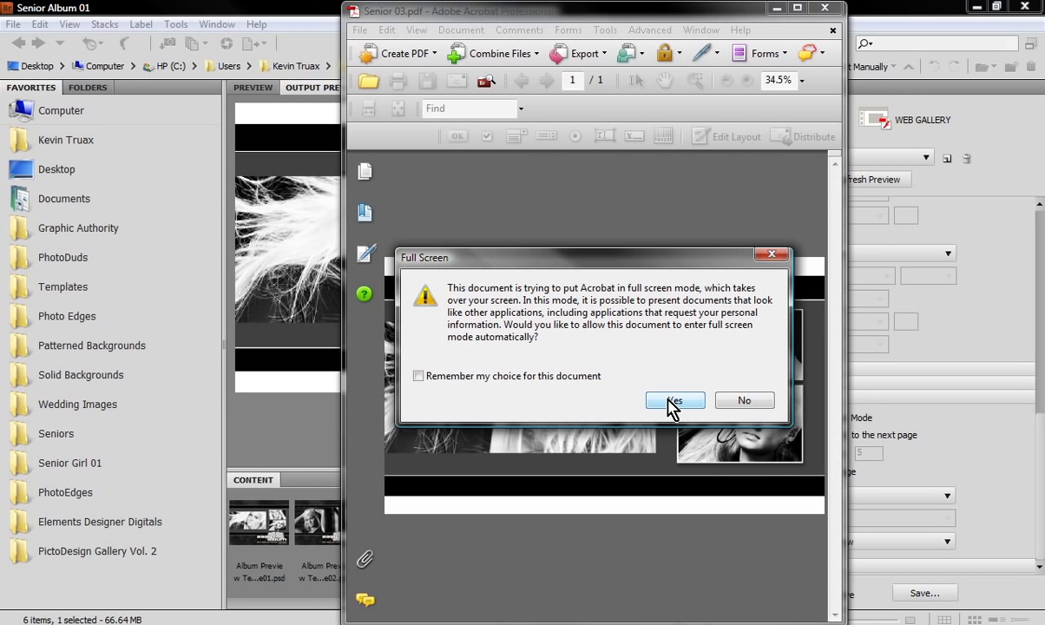
Allow full screen for Senior 03.pdf, view the slideshow, then close it and open Senior 01.pdf.
{"action": "left_click", "coordinate": [674, 400]}
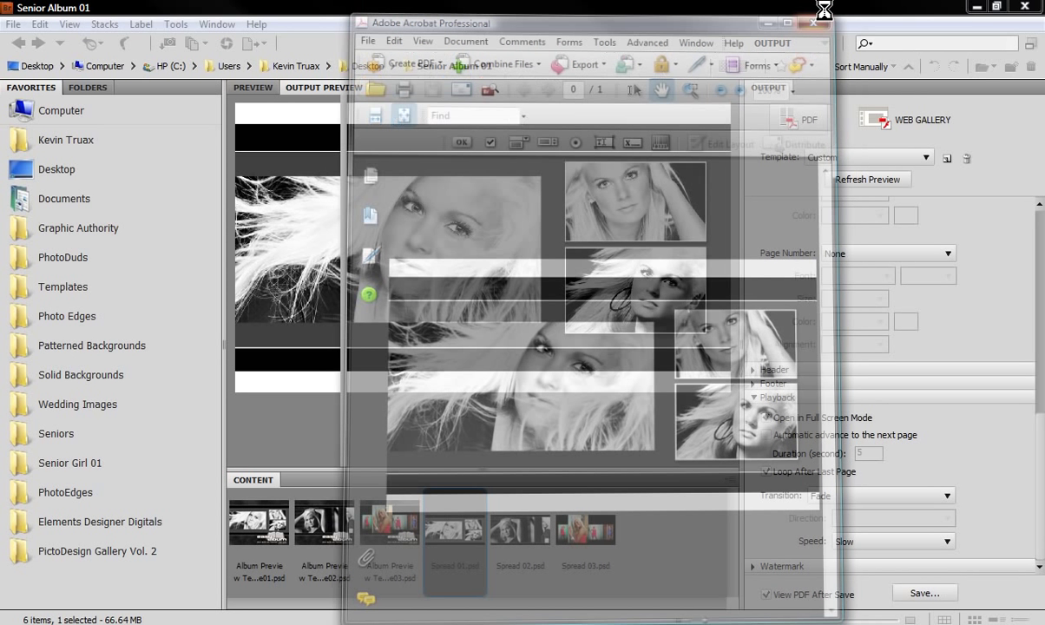
{"action": "left_click", "coordinate": [824, 16]}
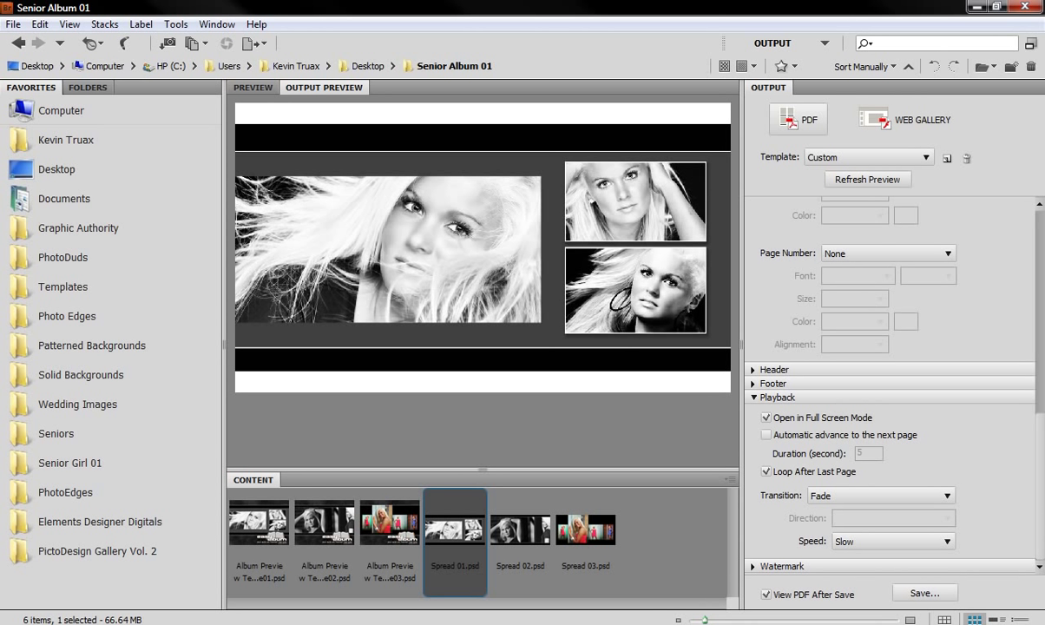
{"action": "left_click", "coordinate": [798, 120]}
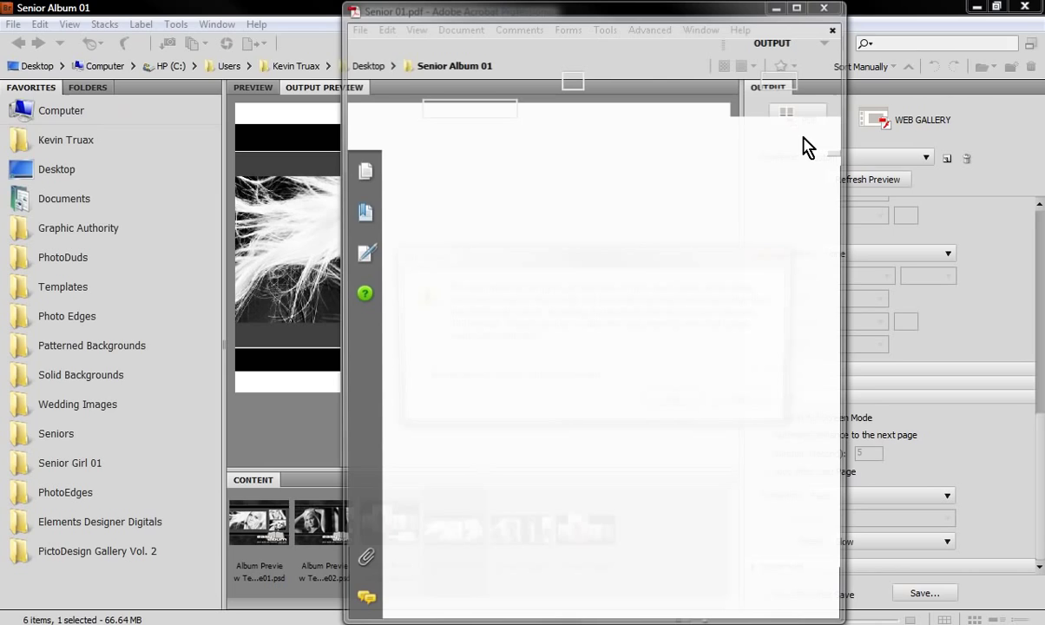